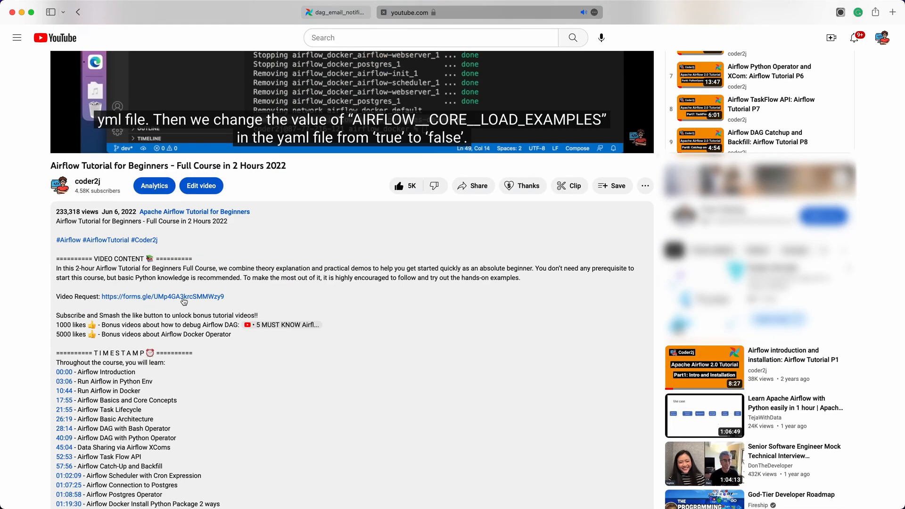
- Follow the forms.gle link in the video description to the request form
click(162, 296)
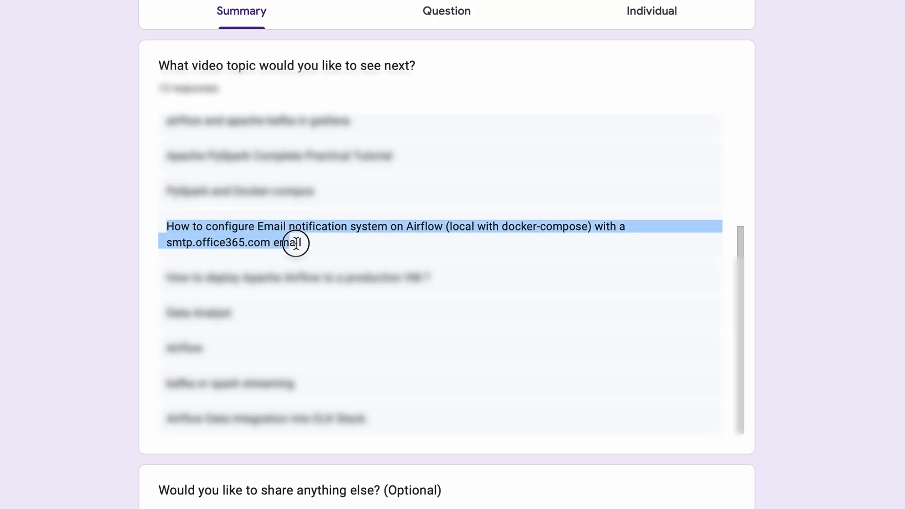
mouse_move(338, 251)
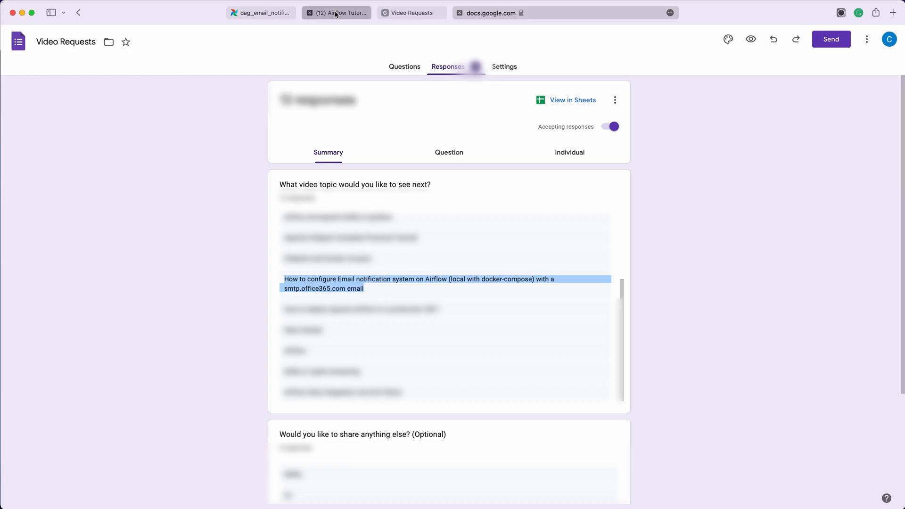
- Bring up the live Video Requests form for Coder2j in another browser tab
click(336, 12)
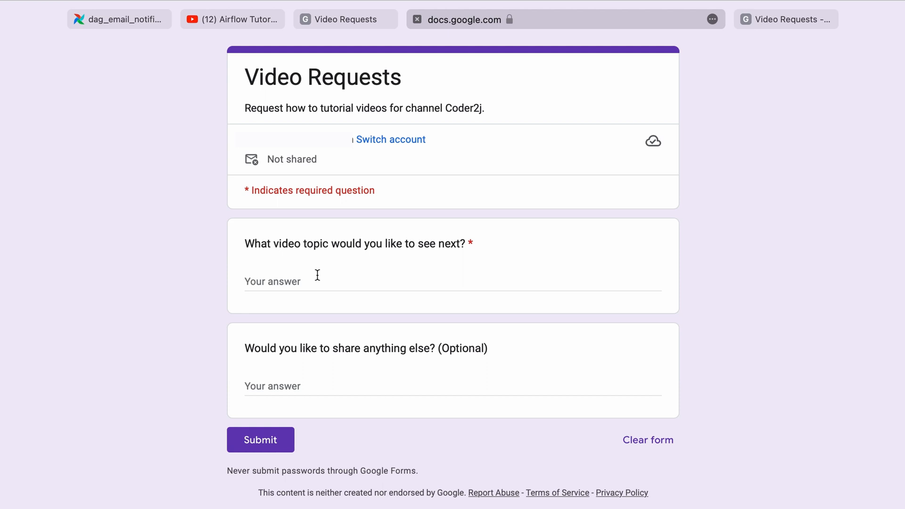
mouse_move(294, 456)
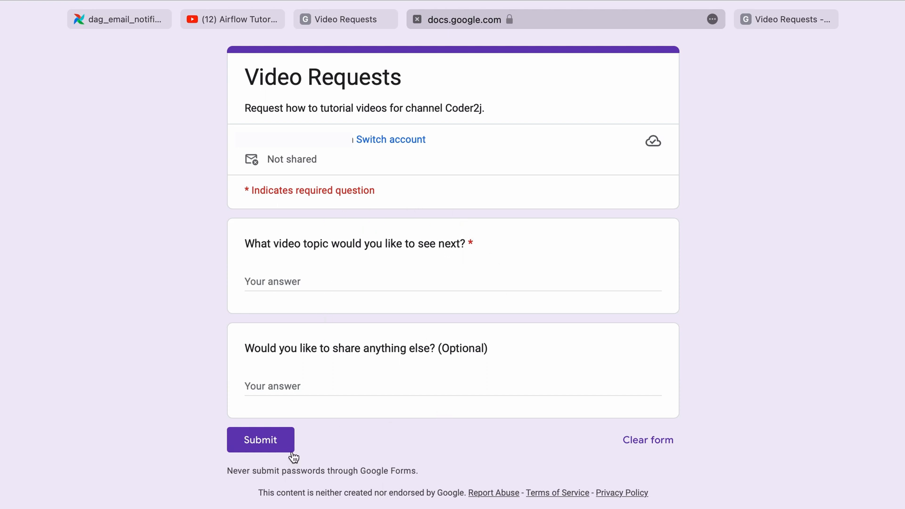
mouse_move(260, 441)
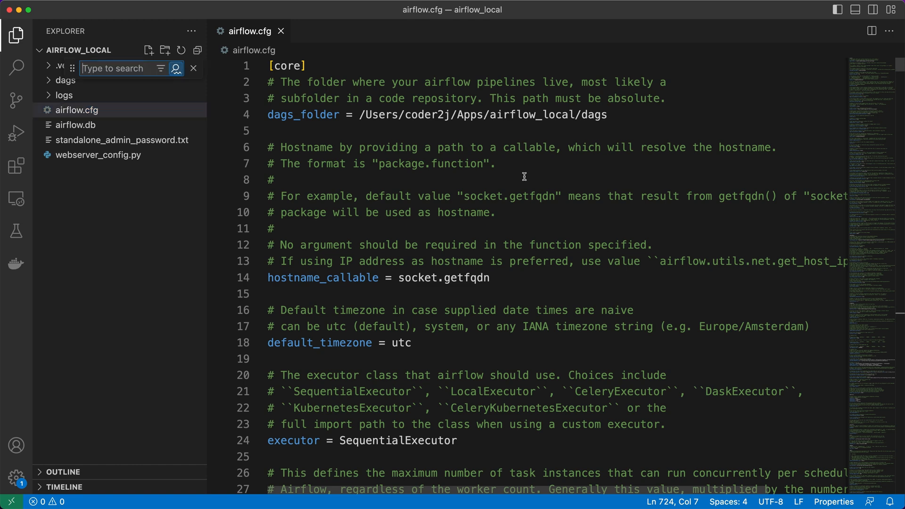
- Review the [email] section's send_email_smtp backend and default_email_on_failure setting
click(275, 179)
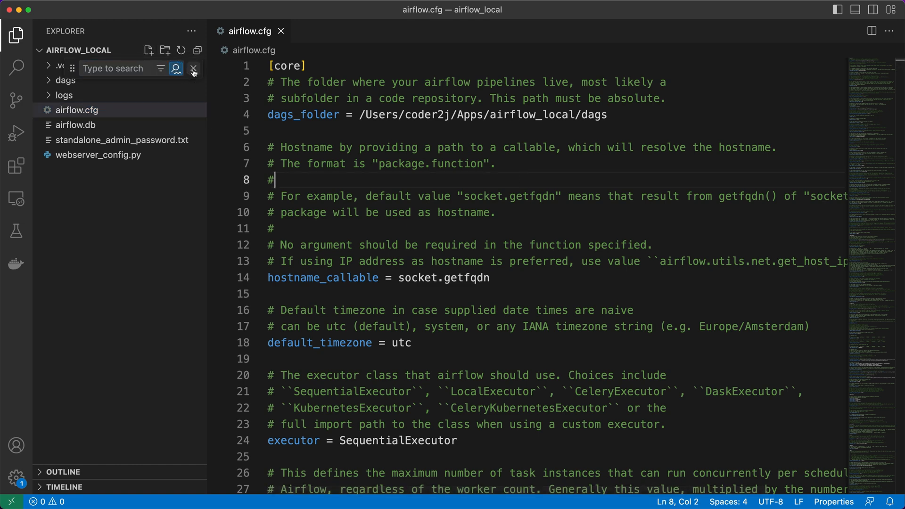
click(193, 68)
text(email)
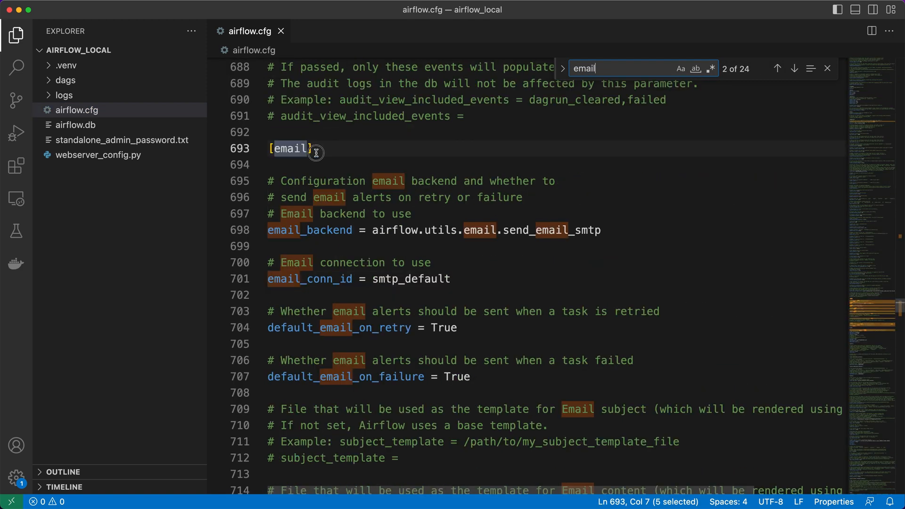
click(563, 231)
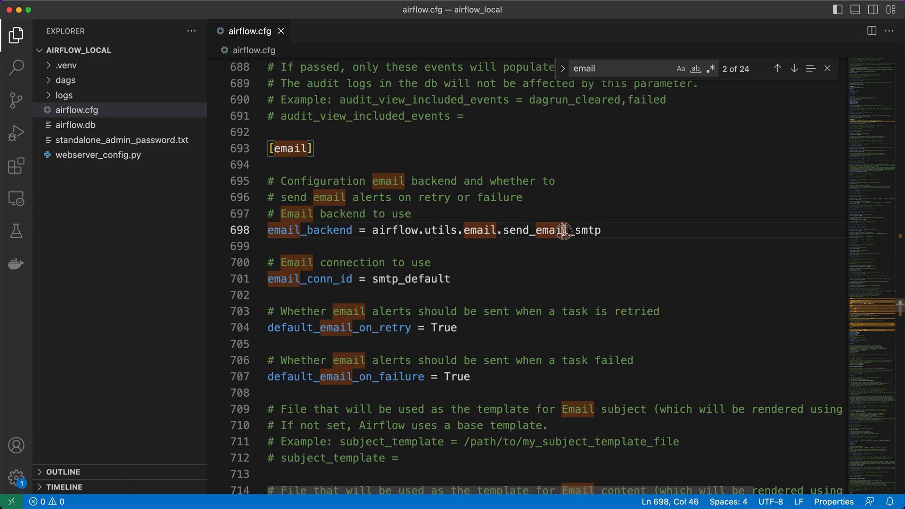
double_click(552, 230)
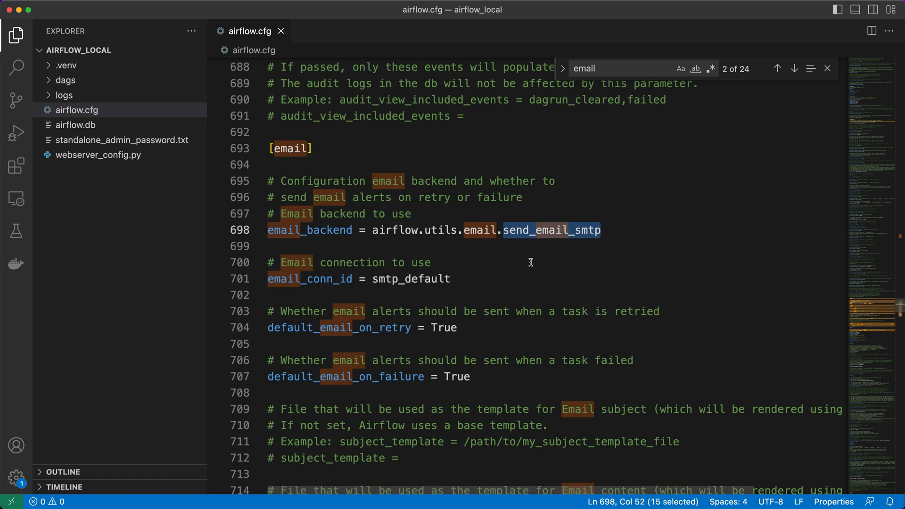
double_click(411, 279)
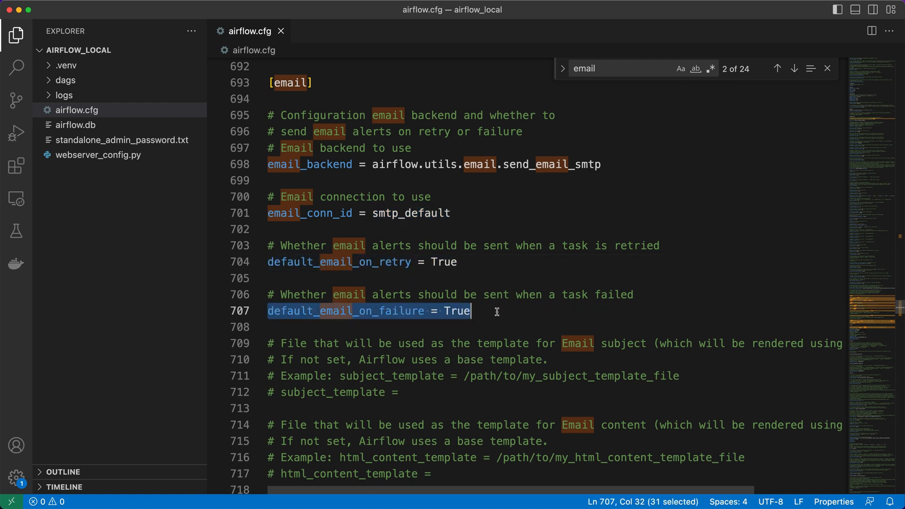
- Highlight the [smtp] defaults: smtp_host localhost, smtp_port 25 and smtp_mail_from
scroll(down, 3)
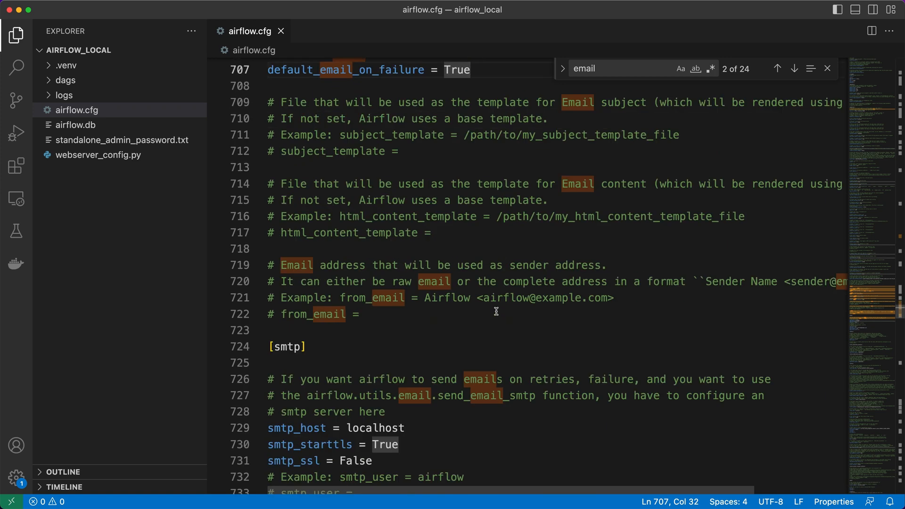
scroll(down, 3)
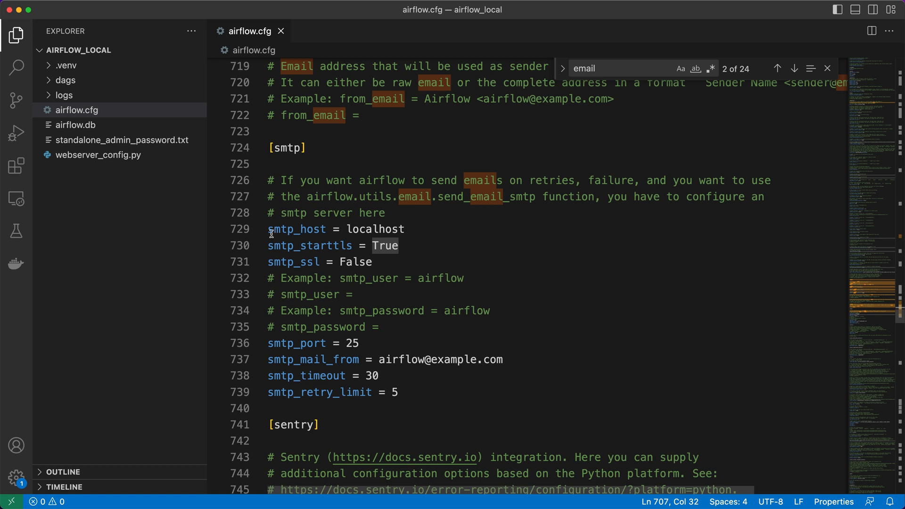
triple_click(334, 229)
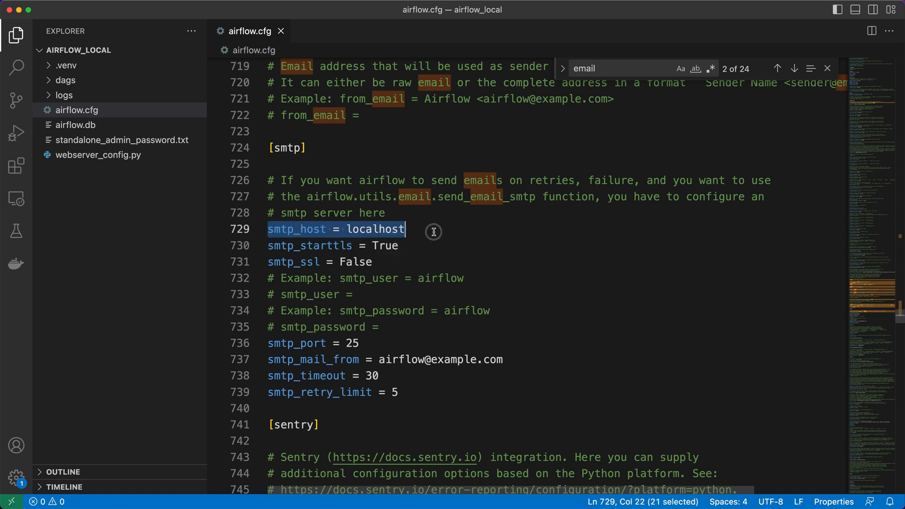
mouse_move(269, 344)
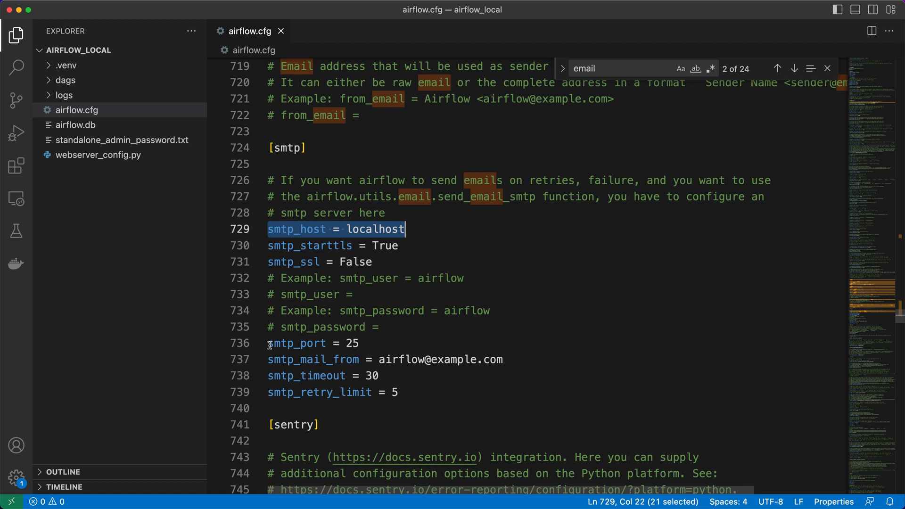
click(509, 359)
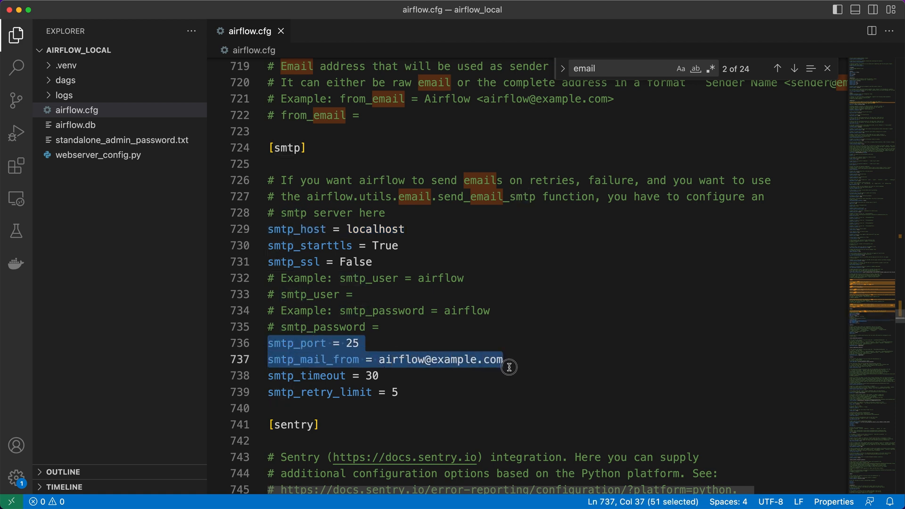
click(423, 340)
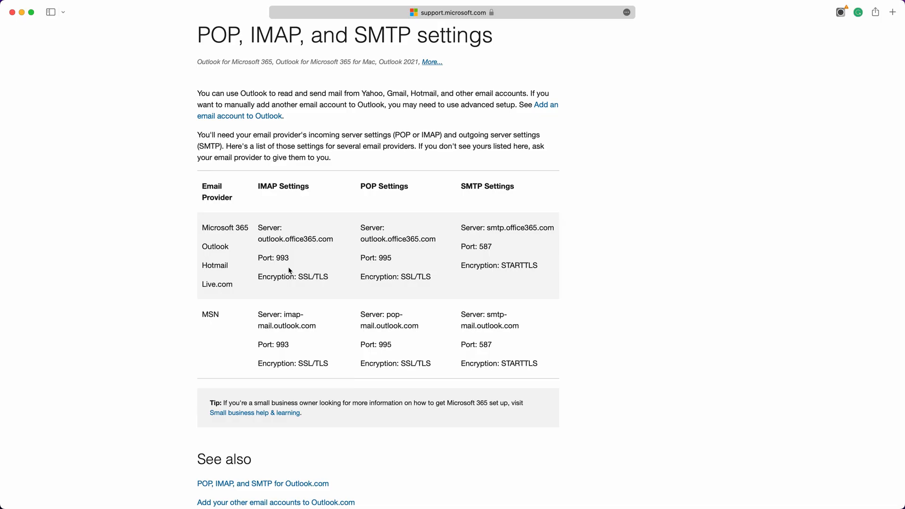
double_click(224, 227)
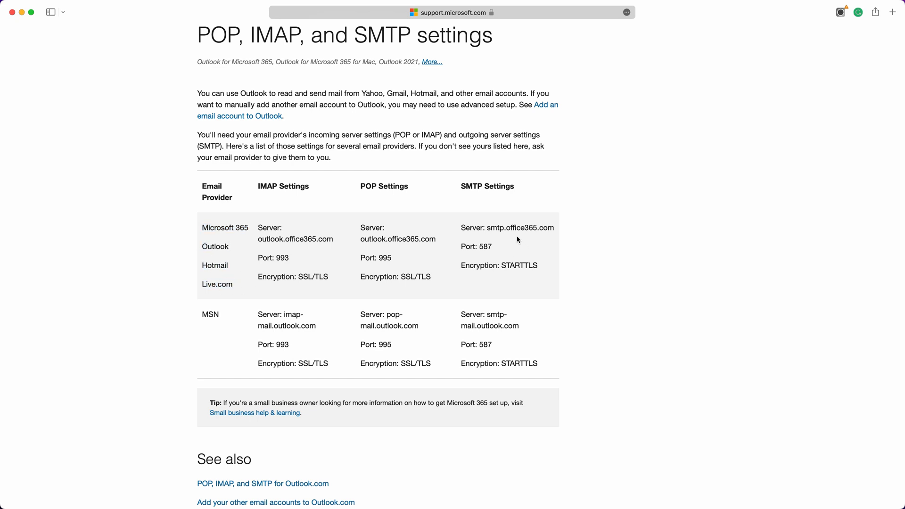
mouse_move(494, 220)
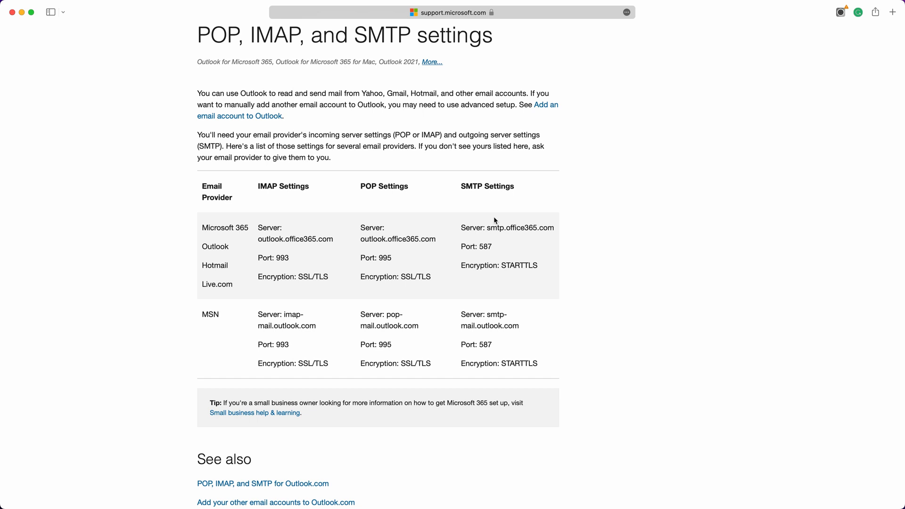
double_click(518, 227)
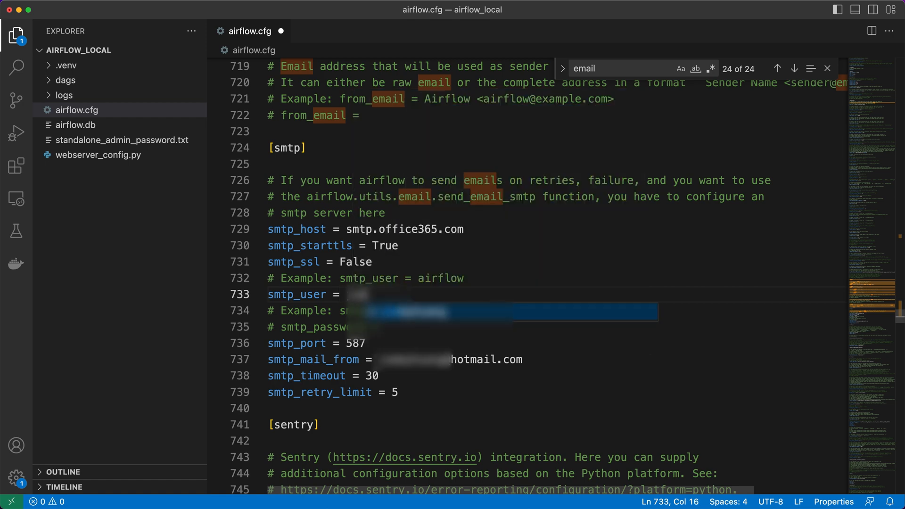
- Fill the hotmail sender address into the [smtp] settings
text(@h)
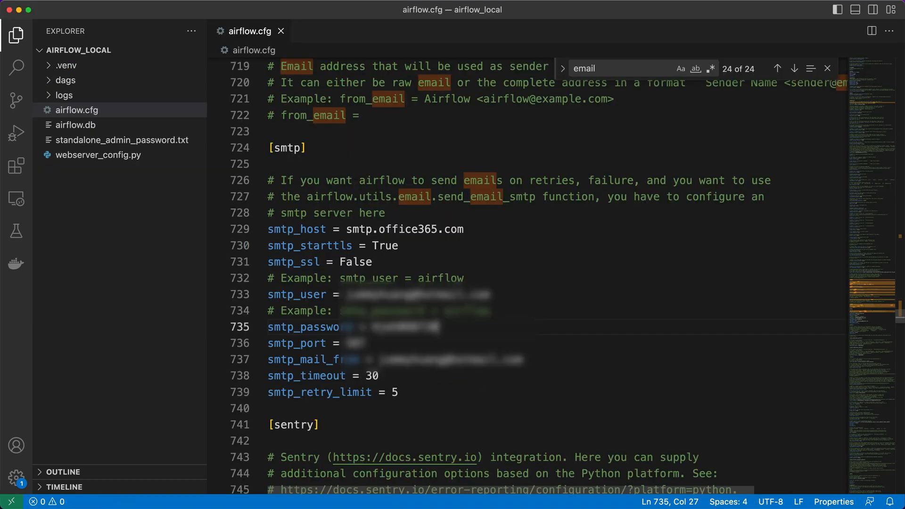
- Create email_notification.py in the dags folder
click(65, 79)
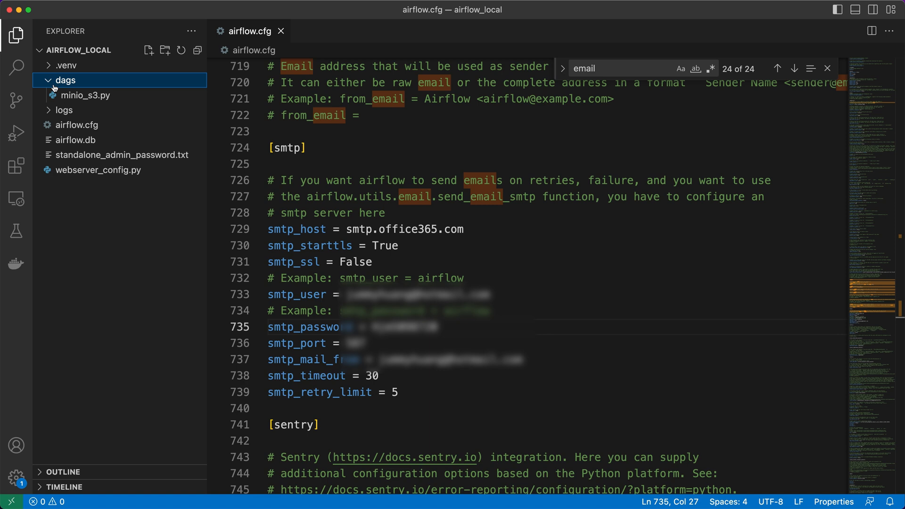
click(148, 50)
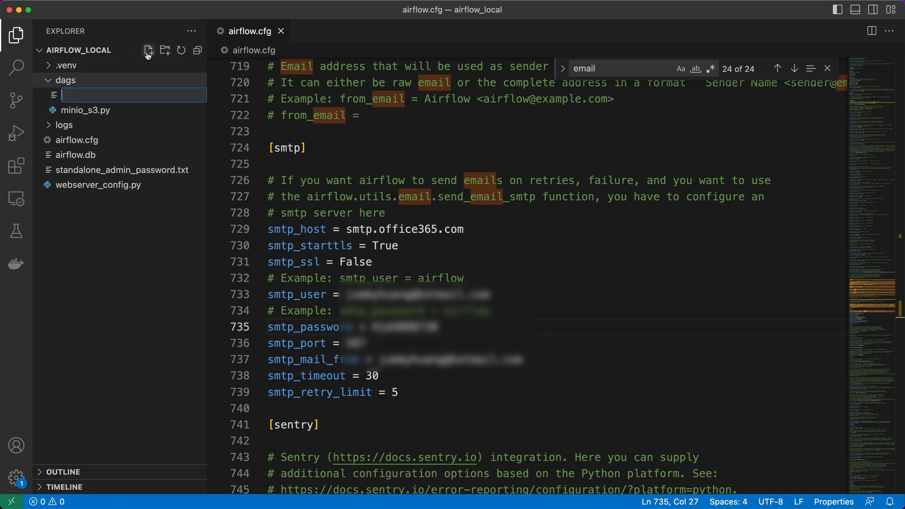
text(email_notification.py)
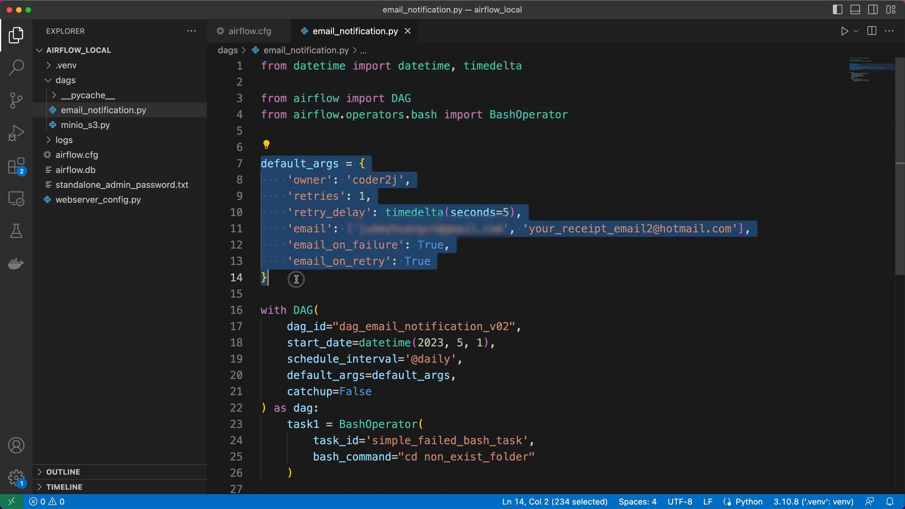
click(360, 196)
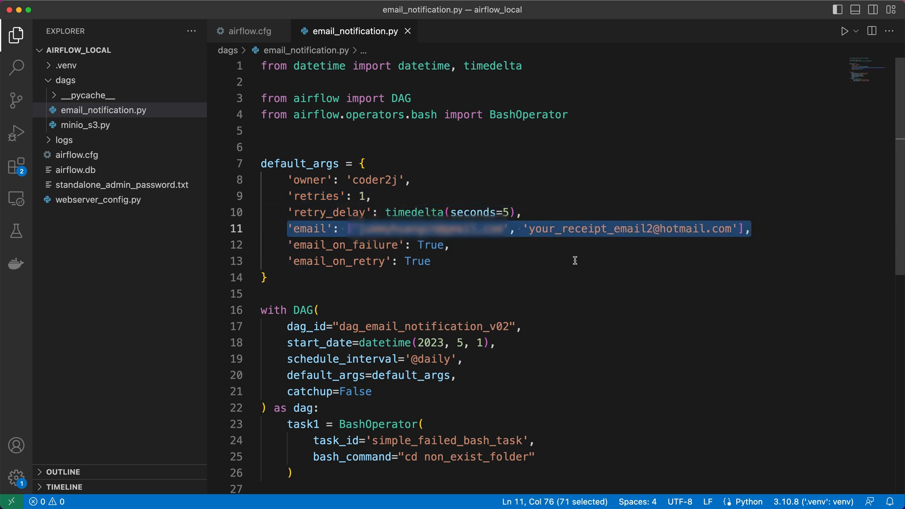
- Compare the DAG's email recipients and email_on_retry flag against airflow.cfg's [email] defaults
click(508, 228)
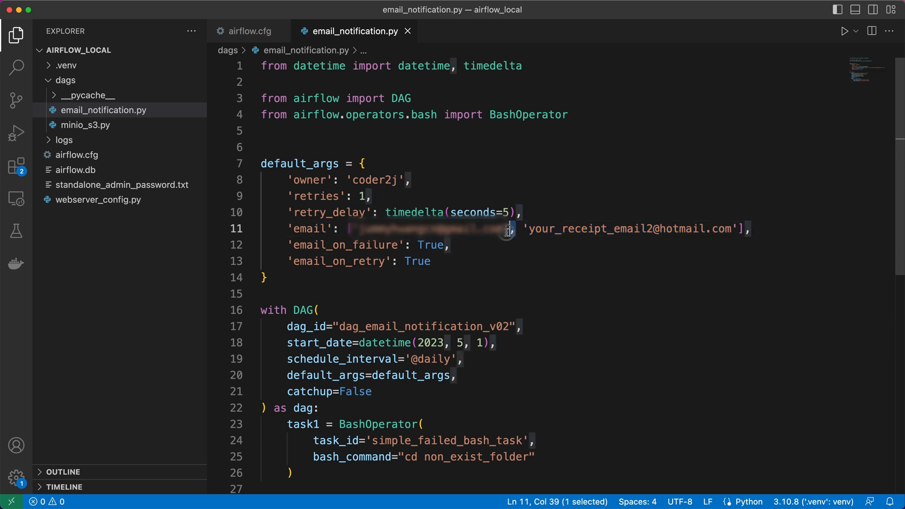
click(429, 261)
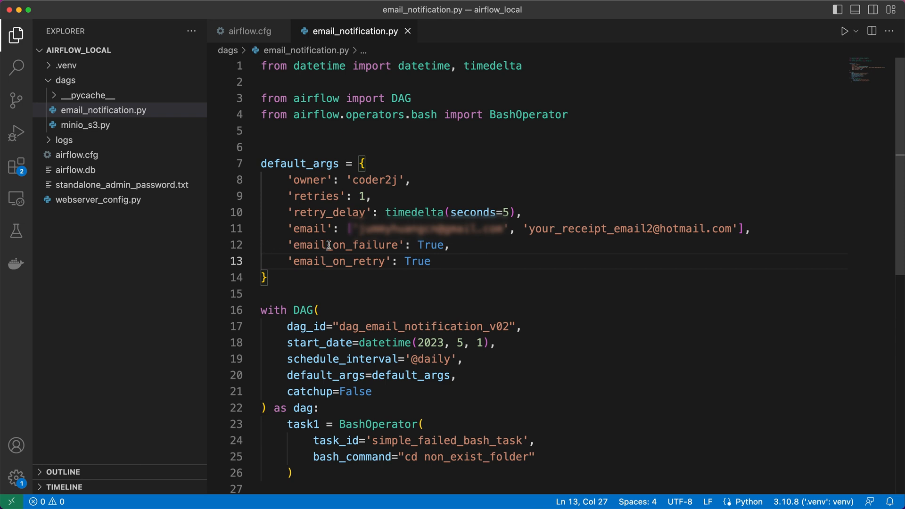
double_click(338, 262)
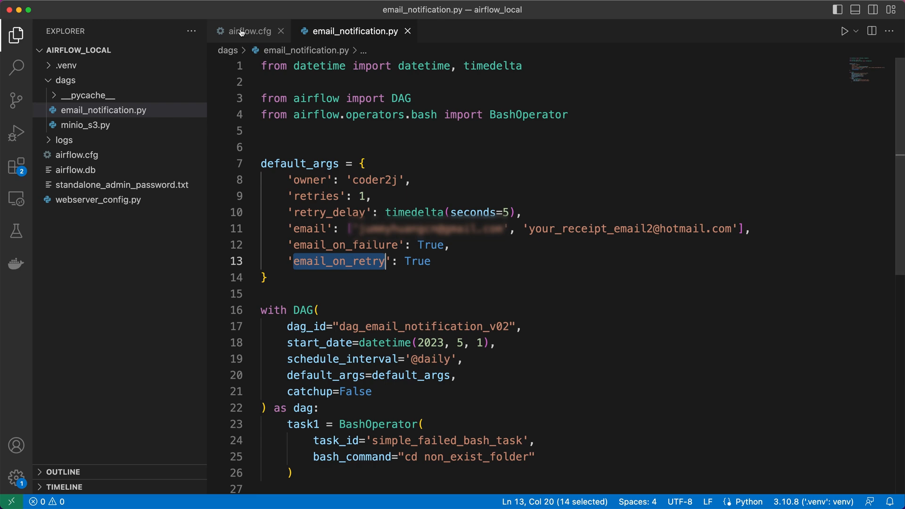
click(249, 30)
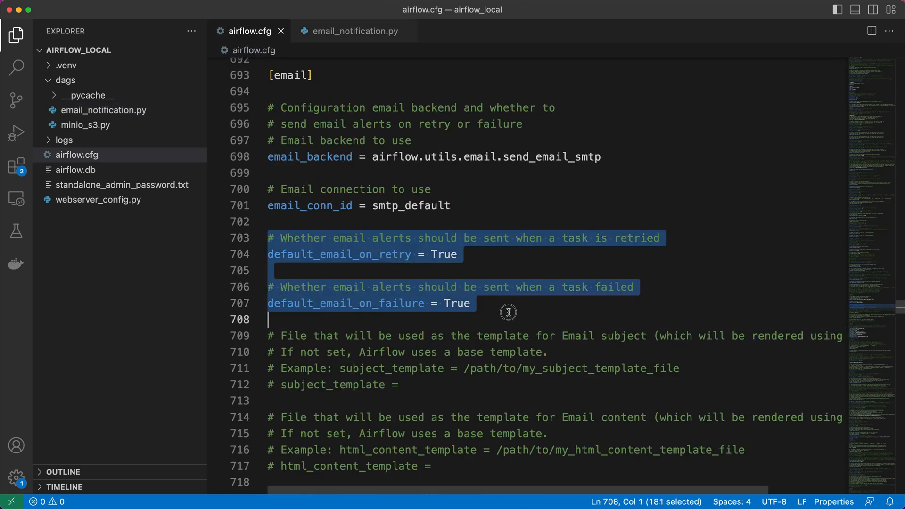
mouse_move(501, 272)
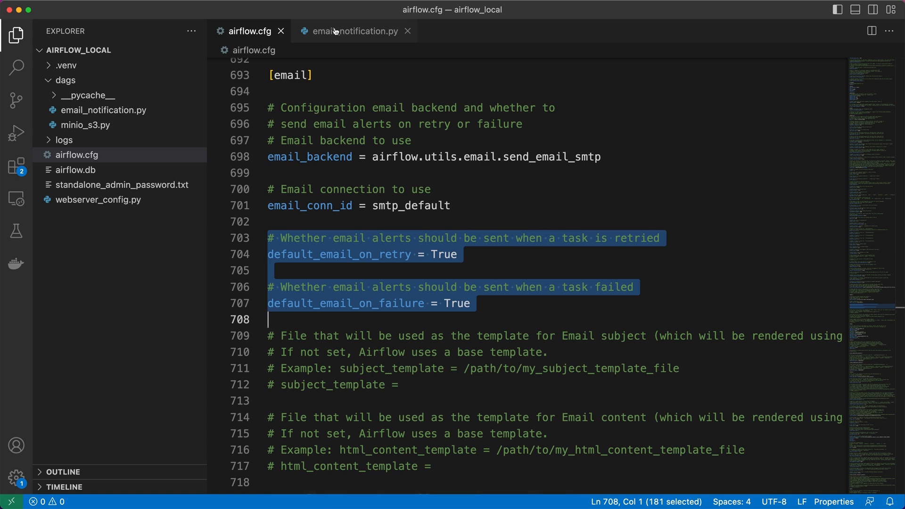
click(354, 30)
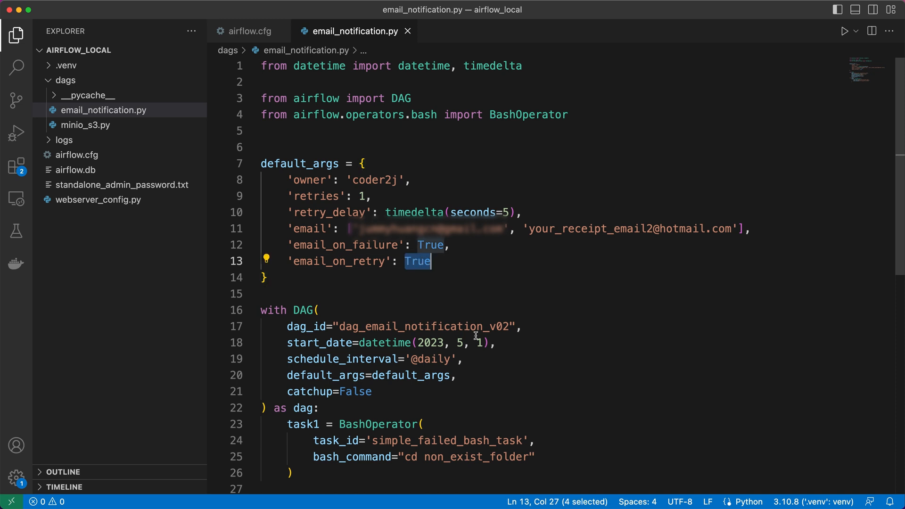
text(False)
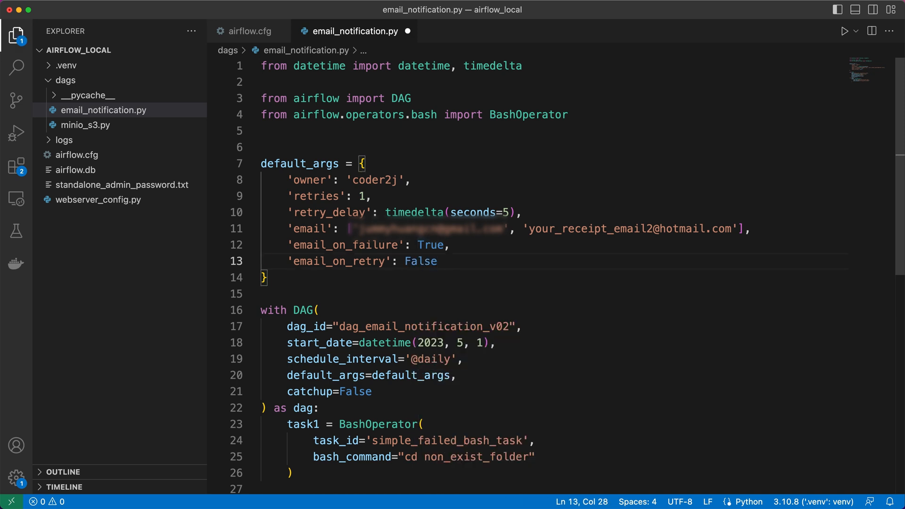
text(True)
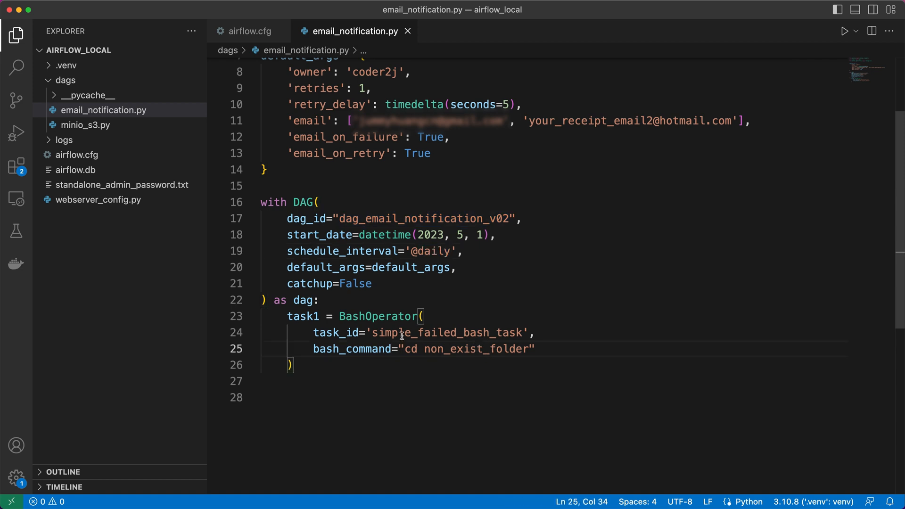
click(407, 349)
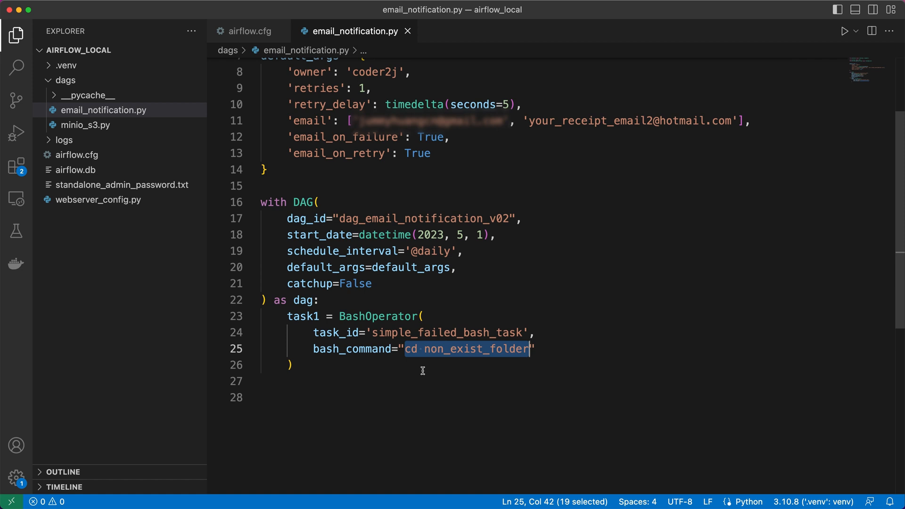
click(294, 364)
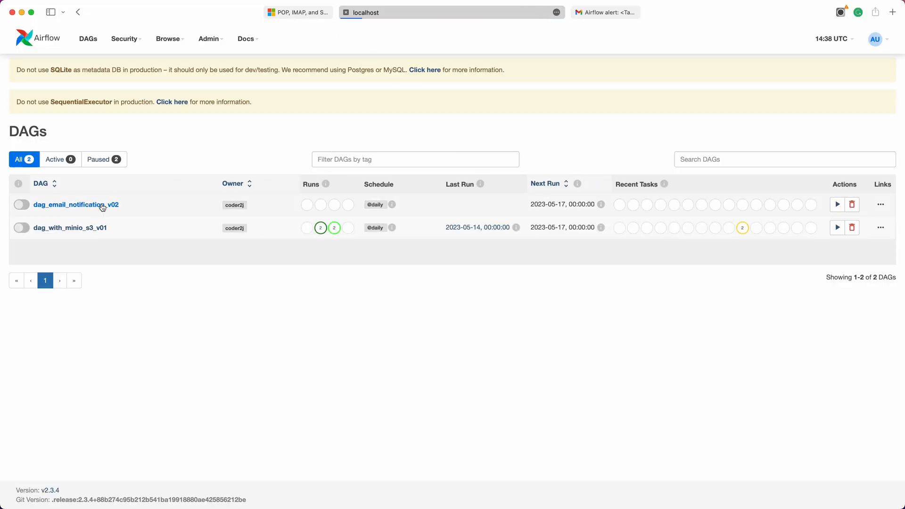
- Unpause dag_email_notification_v02 and bring up the failed simple_failed_bash_task log
click(75, 205)
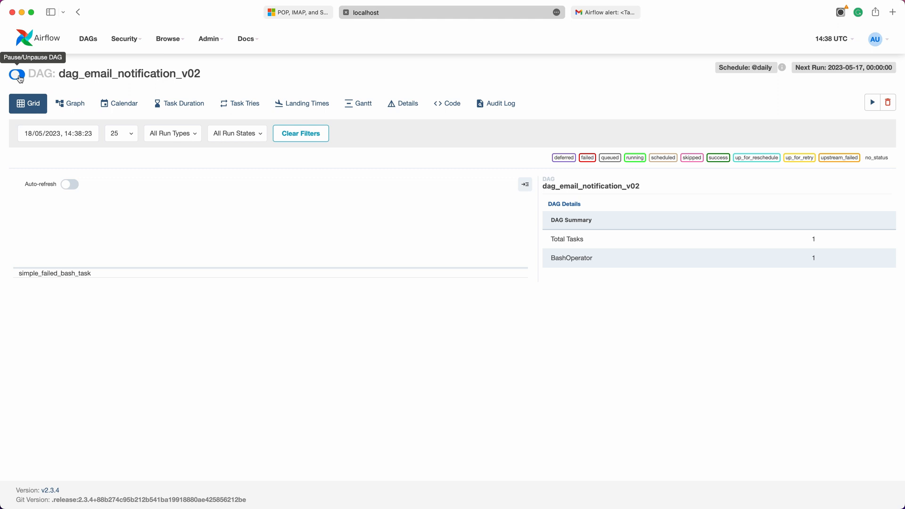
click(16, 74)
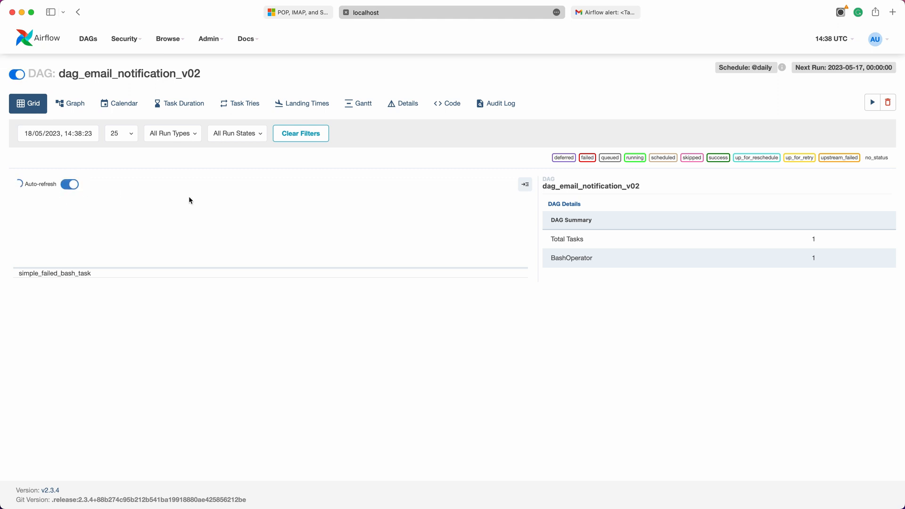
click(523, 273)
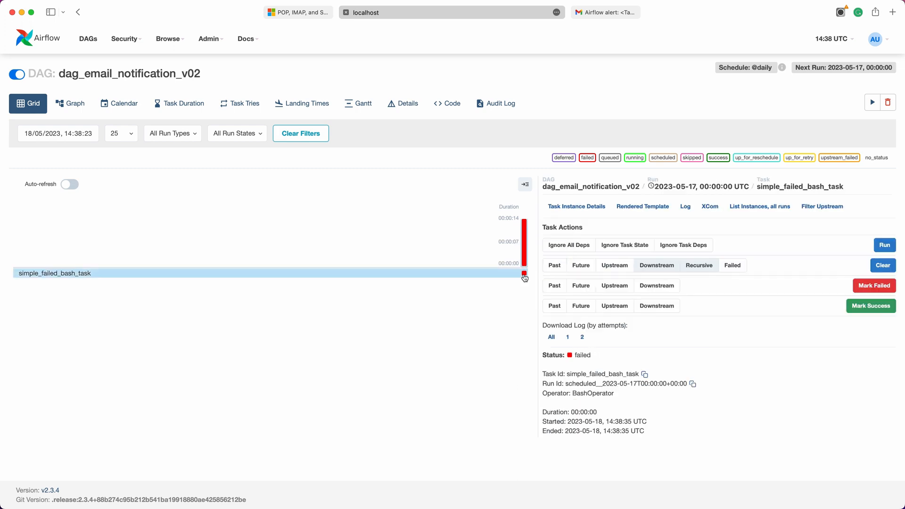
click(684, 207)
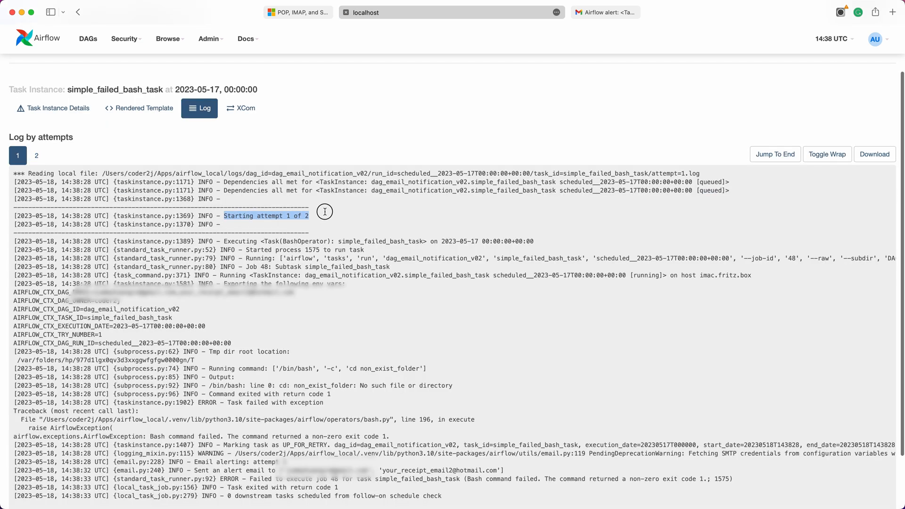
- Confirm in attempts 1 and 2 that the log reports an alert email was sent
scroll(down, 3)
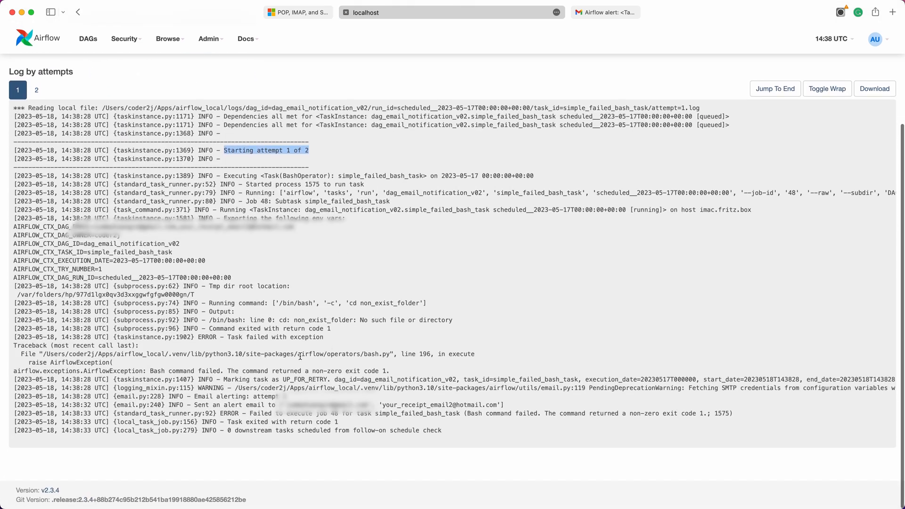
double_click(259, 336)
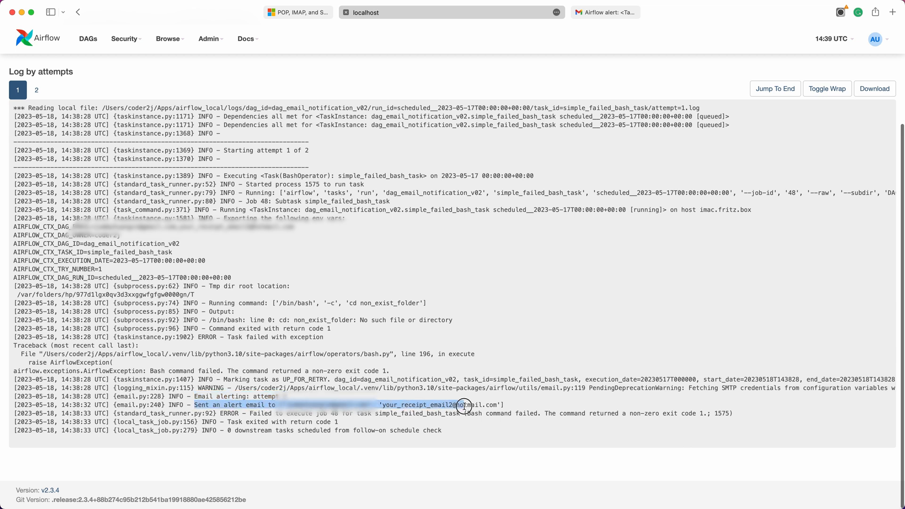
click(35, 90)
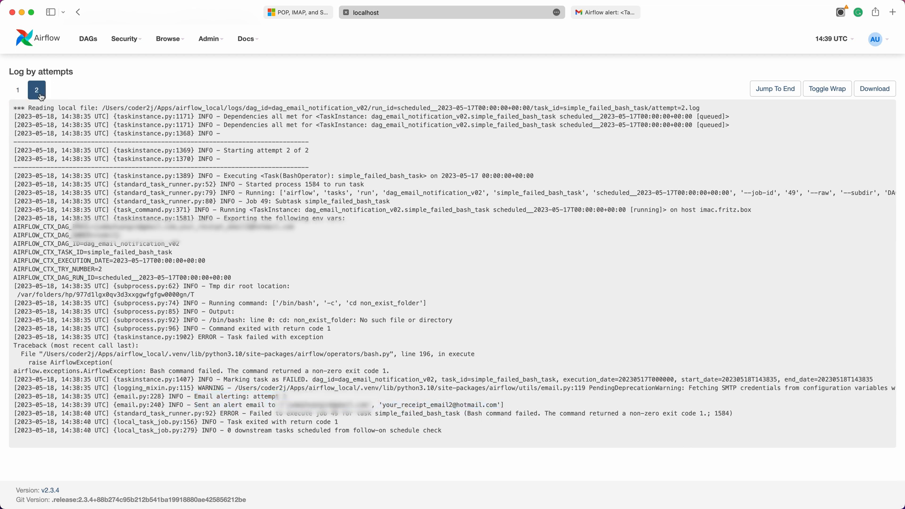
double_click(274, 336)
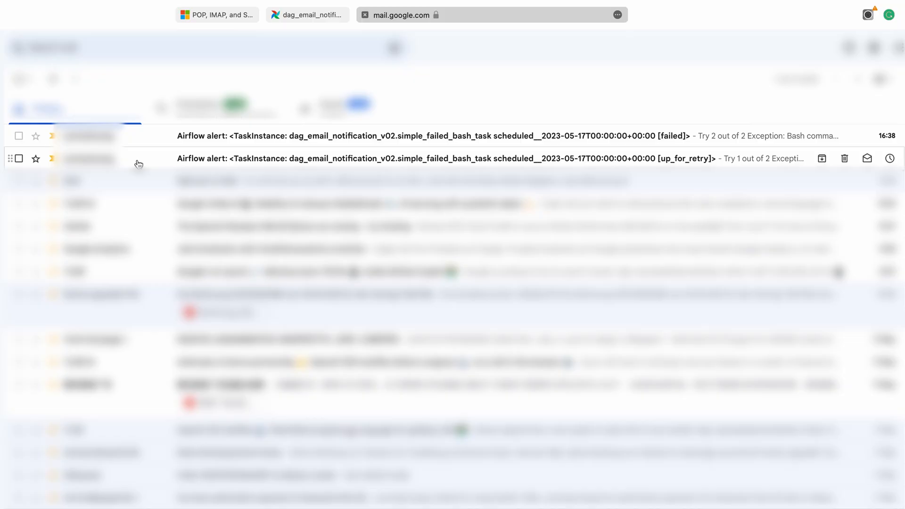
- Read the up_for_retry alert email and follow its Log link in a new tab
click(404, 159)
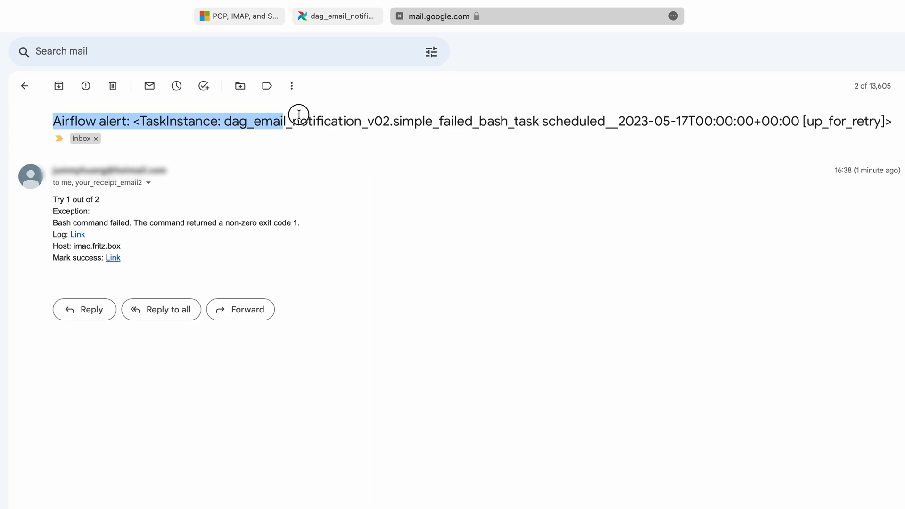
click(24, 86)
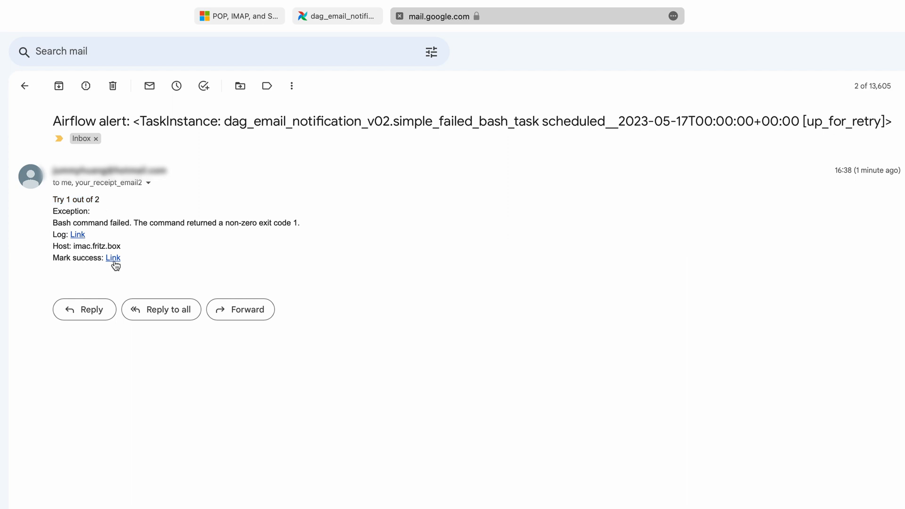
right_click(77, 234)
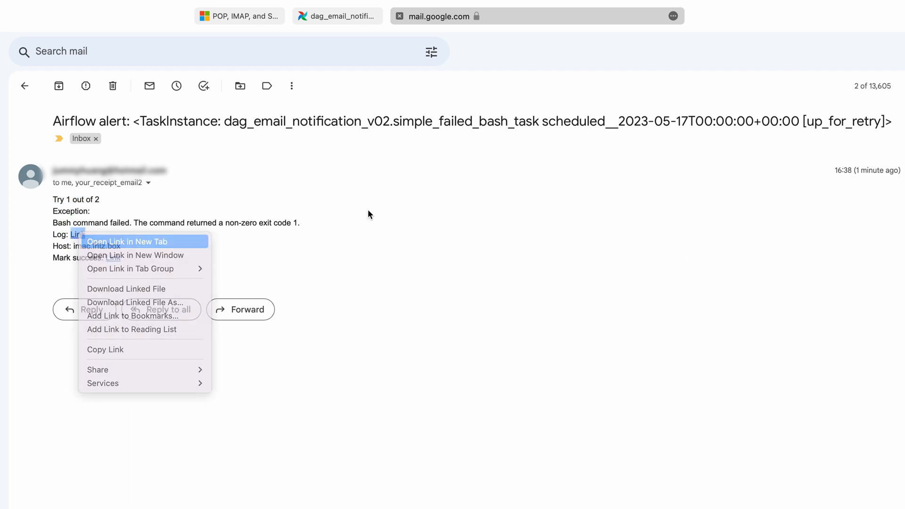
click(126, 242)
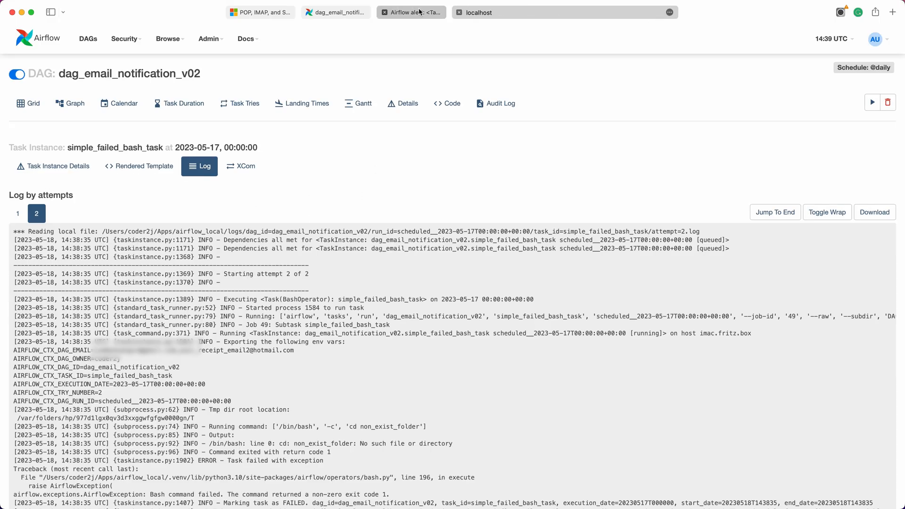
- Pick out smtp.gmail.com from the Gmail help page's SMTP settings
click(410, 12)
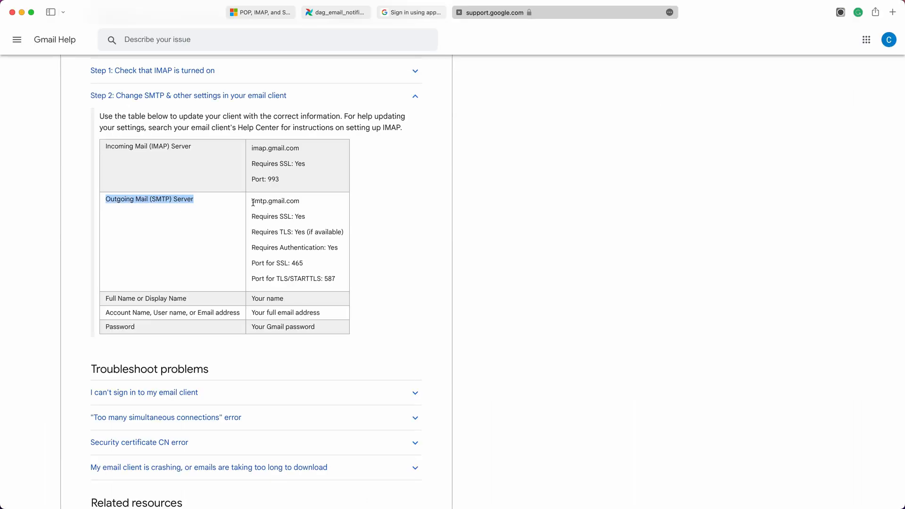
double_click(275, 201)
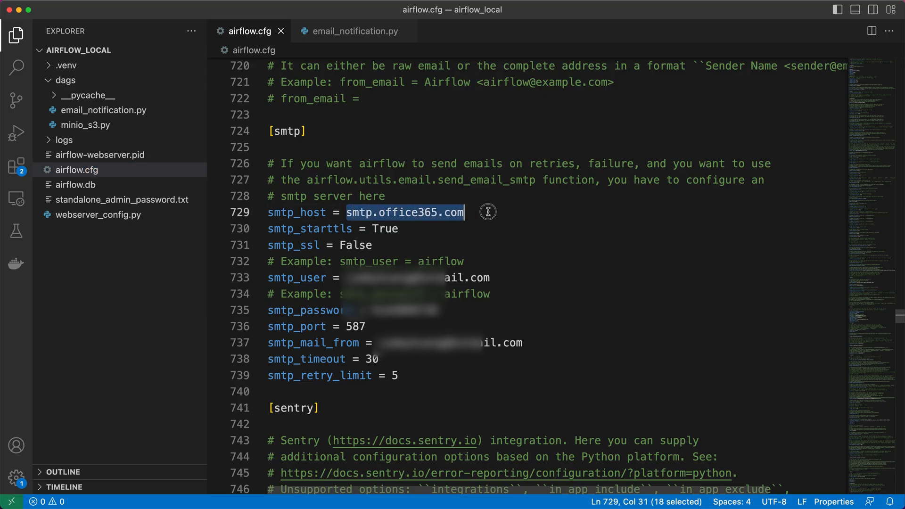
- Set smtp_host to smtp.gmail.com in airflow.cfg
text(smtp.gmail.com)
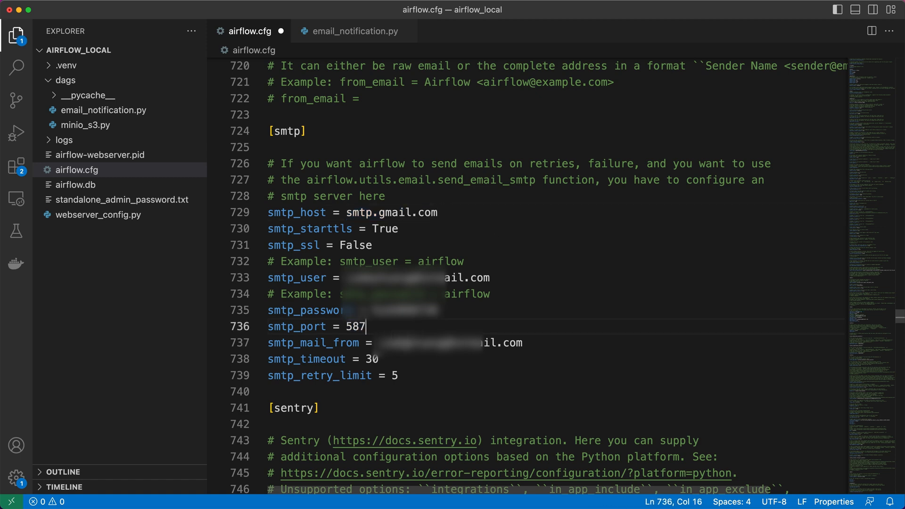
mouse_move(520, 343)
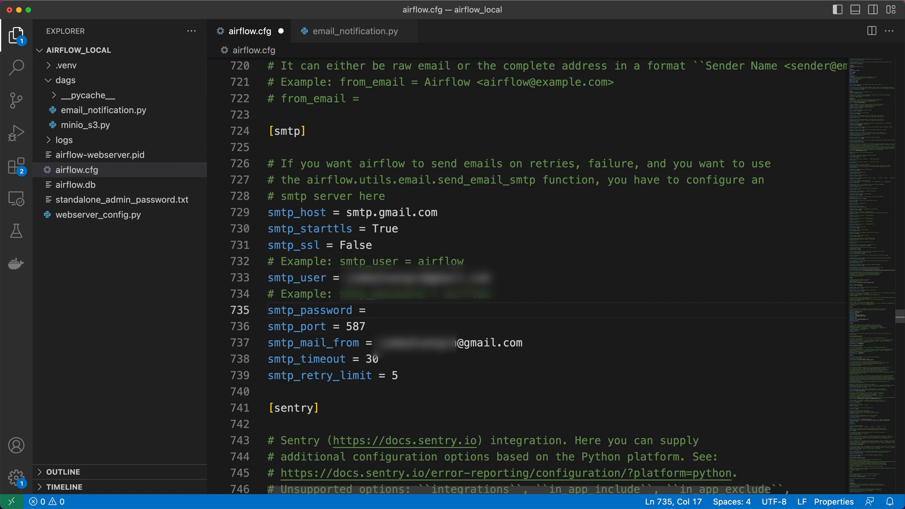
click(698, 17)
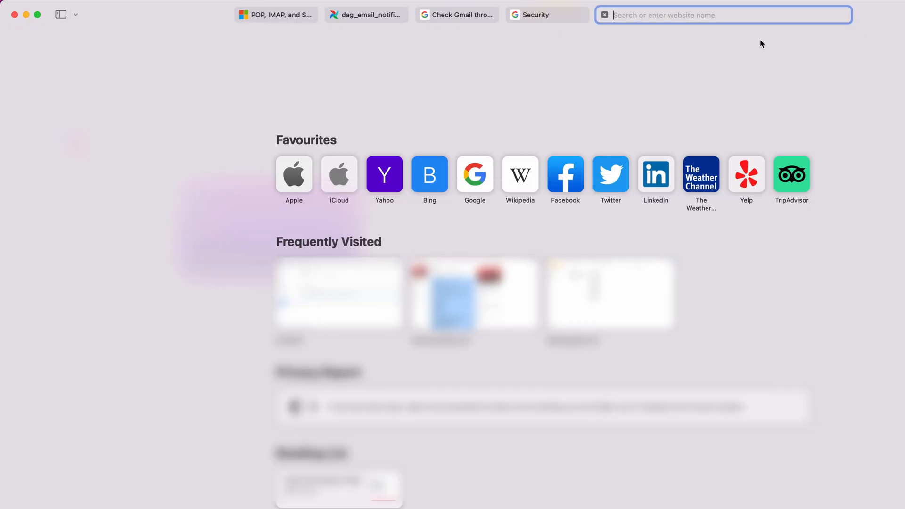
- Generate a Google Mail app password with the custom name Airflow at myaccount.google.com/apppasswords
text(https://myaccount.google.com/apppasswords)
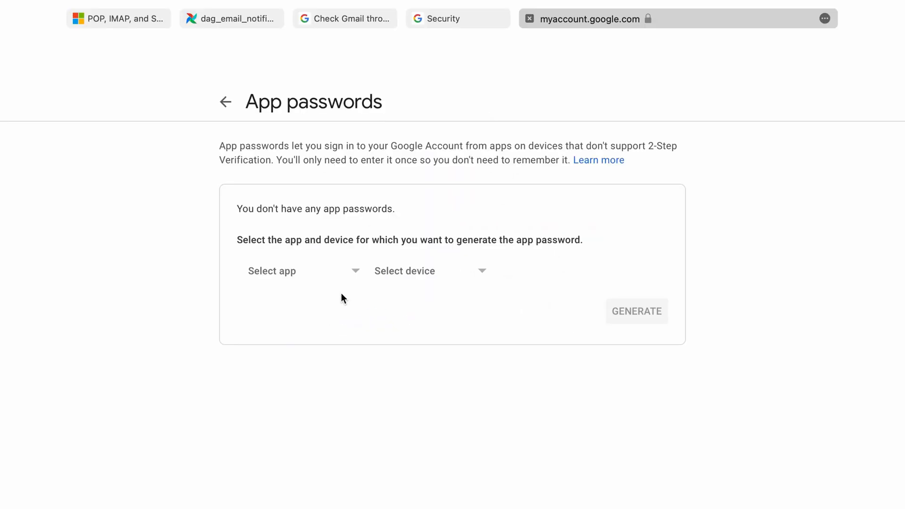
click(299, 271)
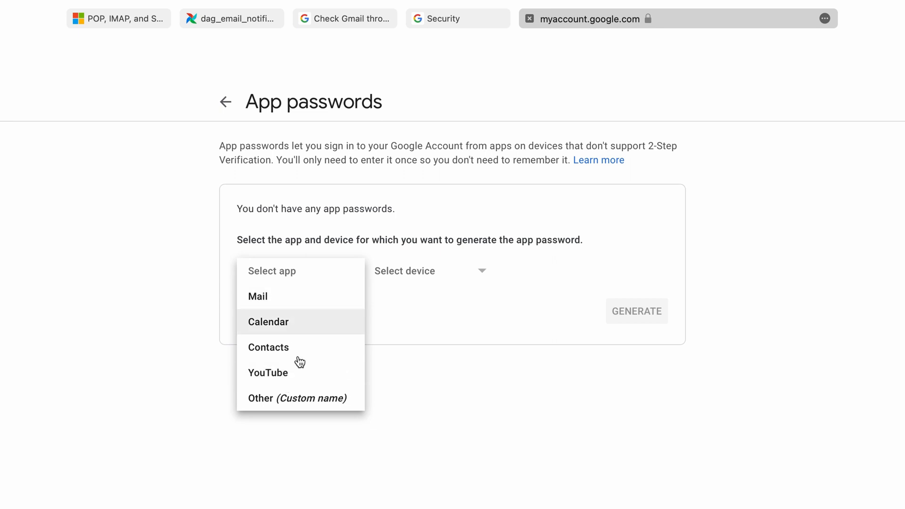
click(257, 296)
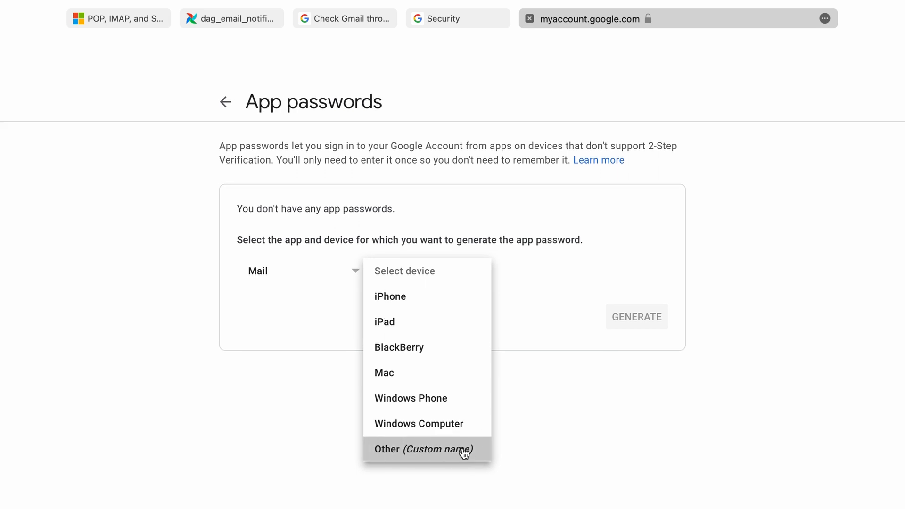
click(420, 449)
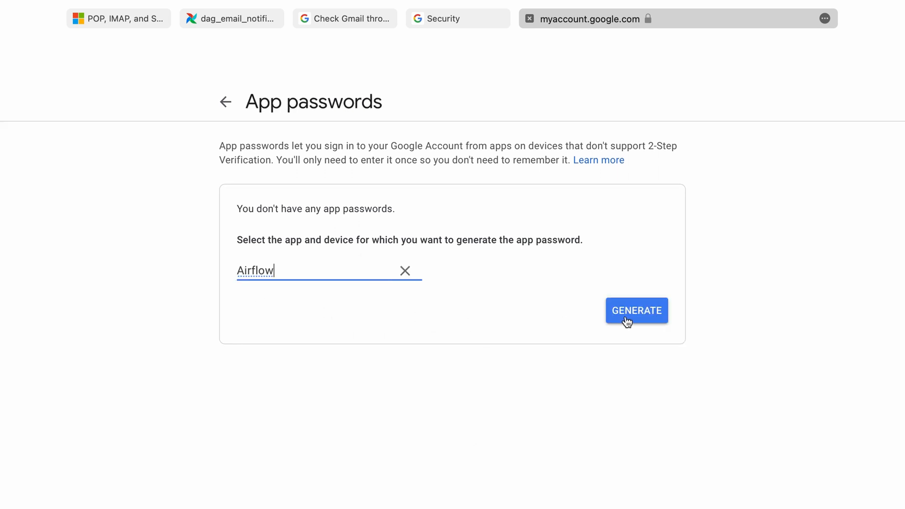
click(636, 310)
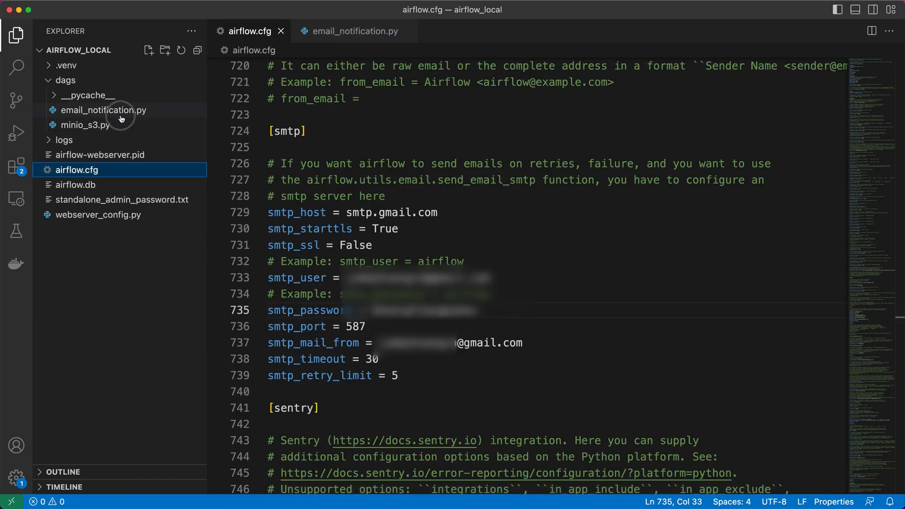
- Unpause dag_email_notification_v03 and view the logs of its attempts 1 and 2
click(103, 110)
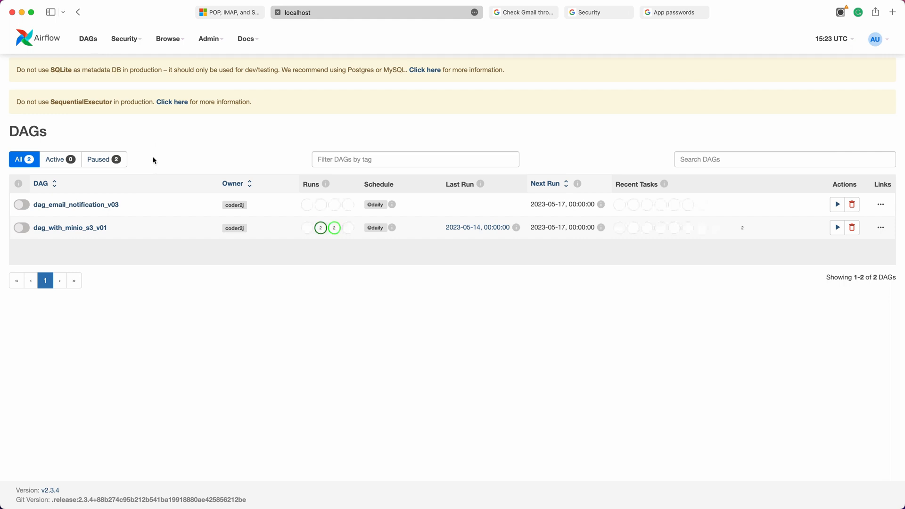
click(69, 205)
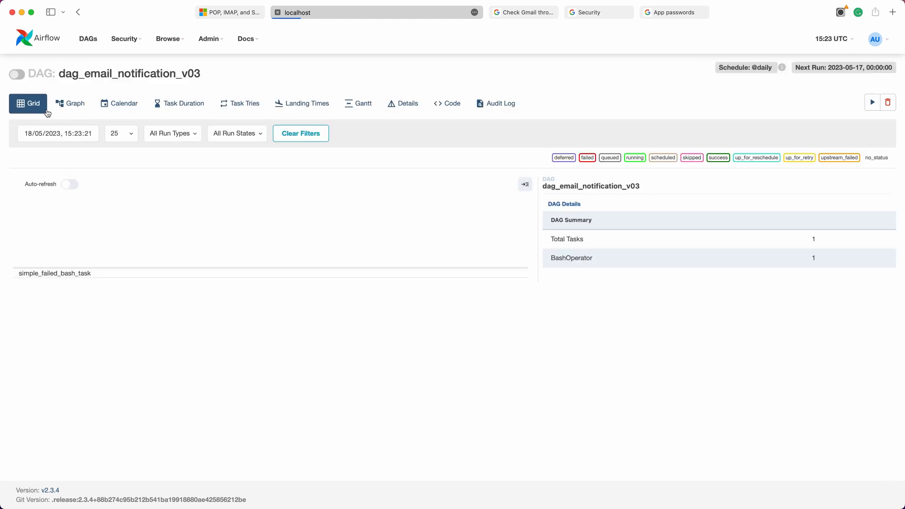
click(17, 74)
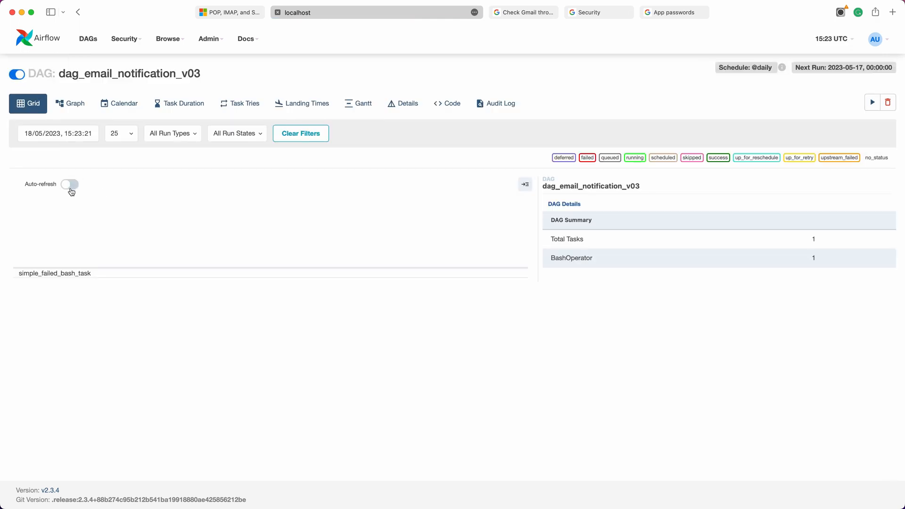
click(54, 273)
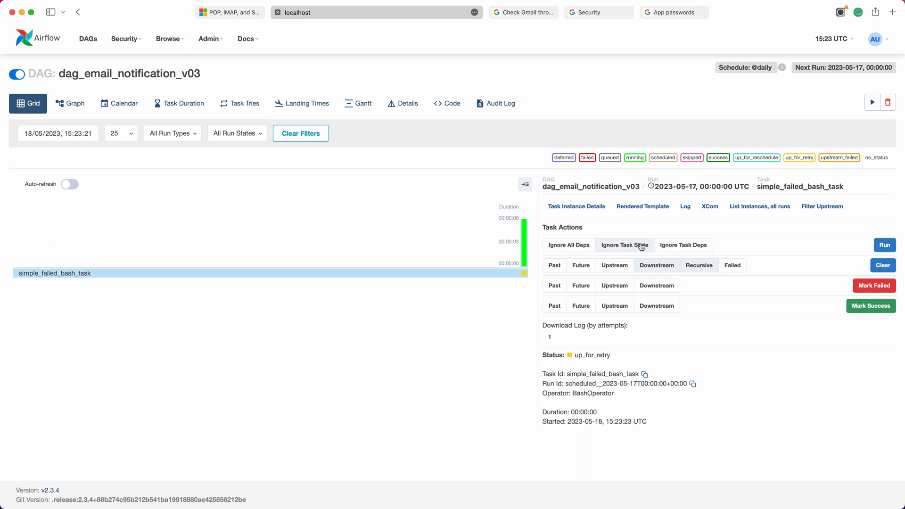
click(684, 206)
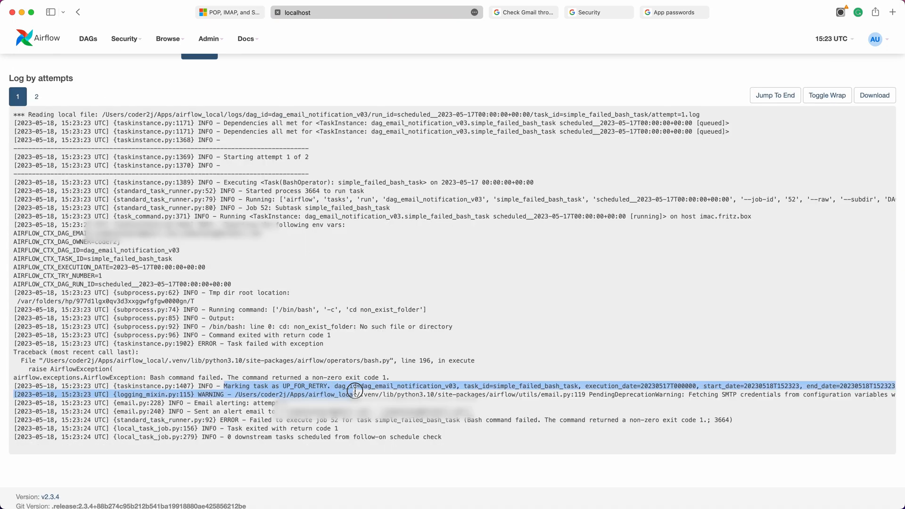
click(36, 115)
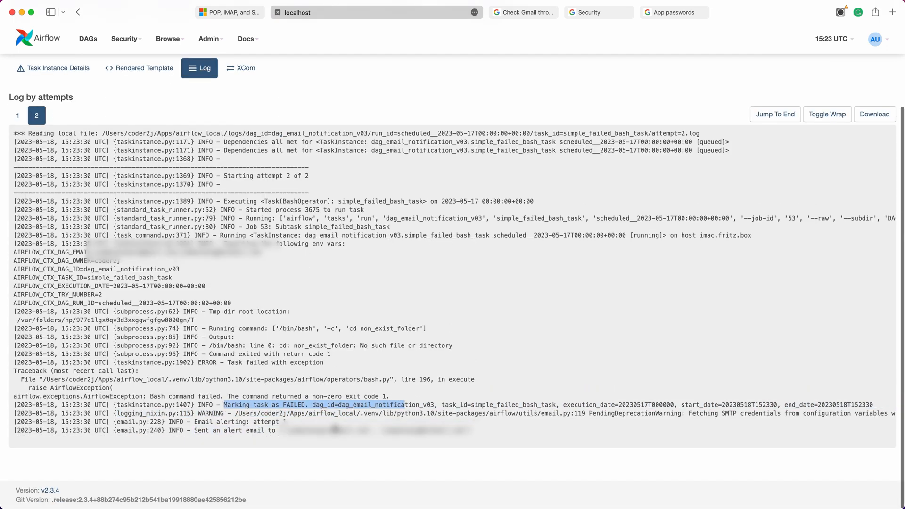
click(625, 15)
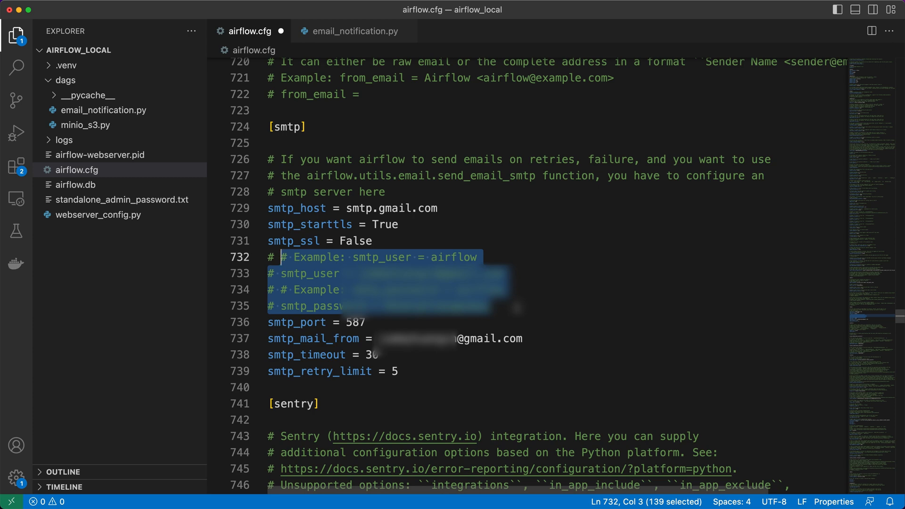
- Check that email_conn_id in airflow.cfg's [email] section points to smtp_default
click(356, 305)
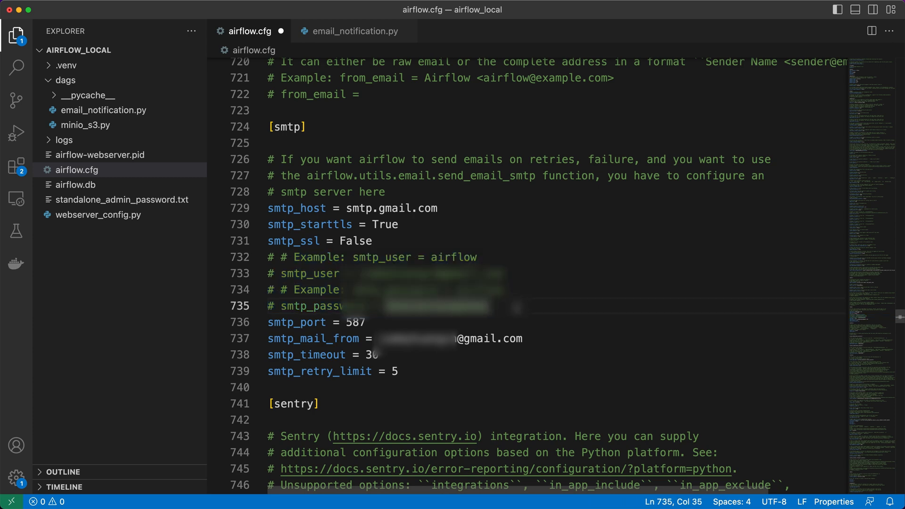
scroll(up, 3)
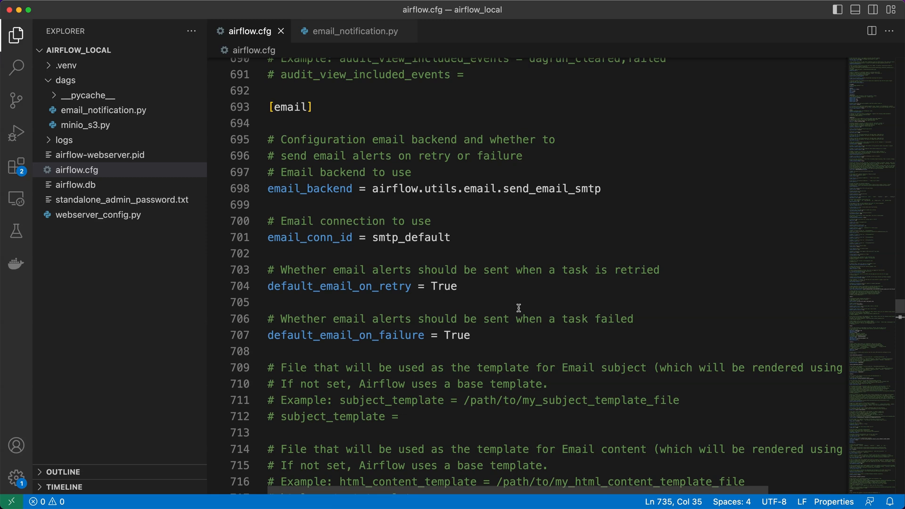
double_click(292, 107)
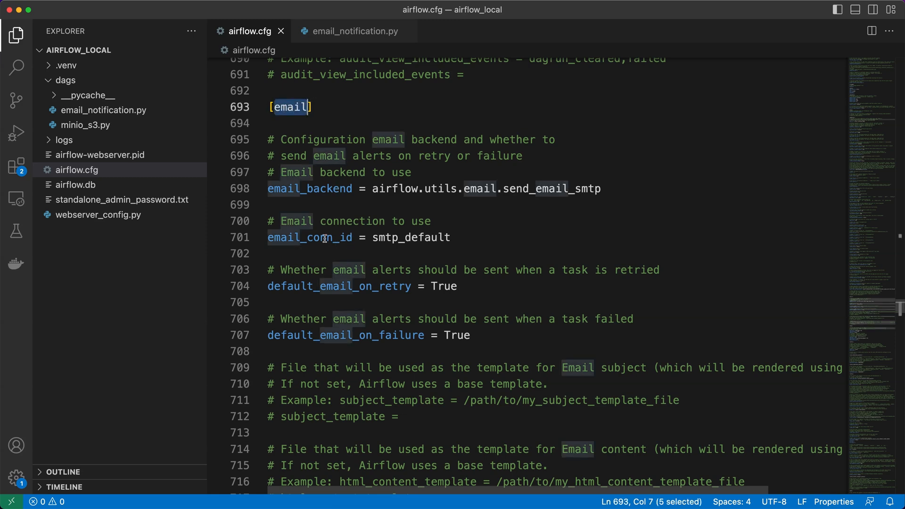
double_click(310, 238)
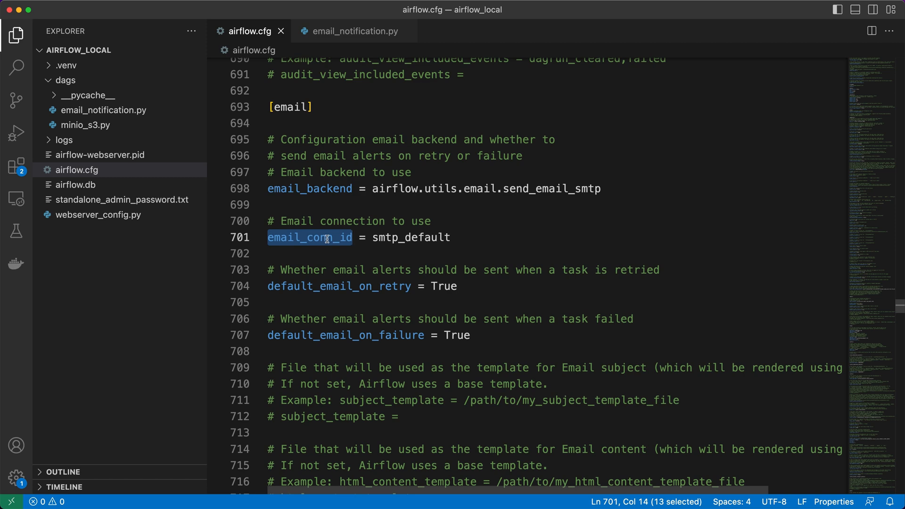
double_click(410, 285)
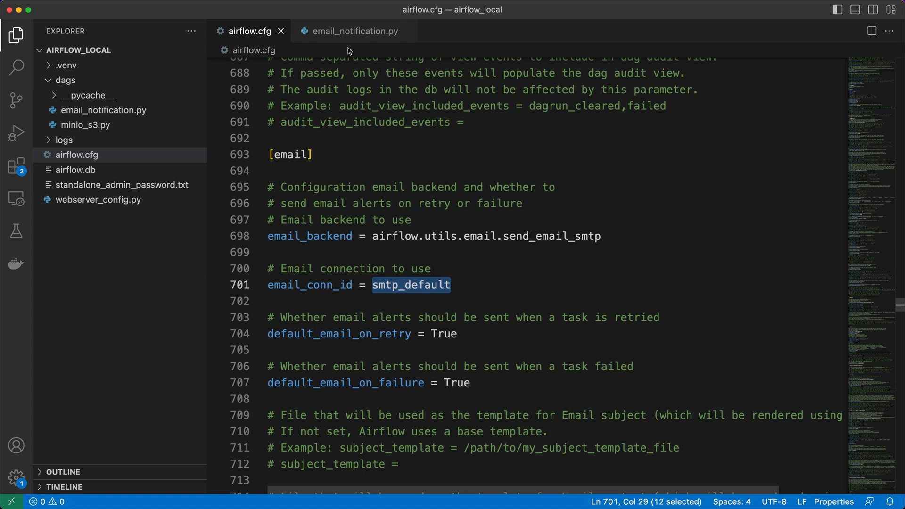
- Change the dag_id in email_notification.py to dag_email_notification_v05 and save
click(353, 30)
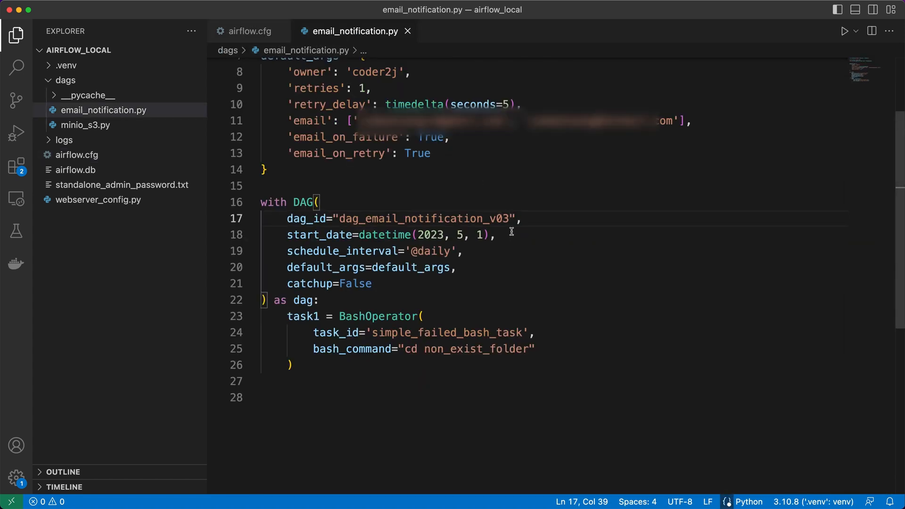
text(05)
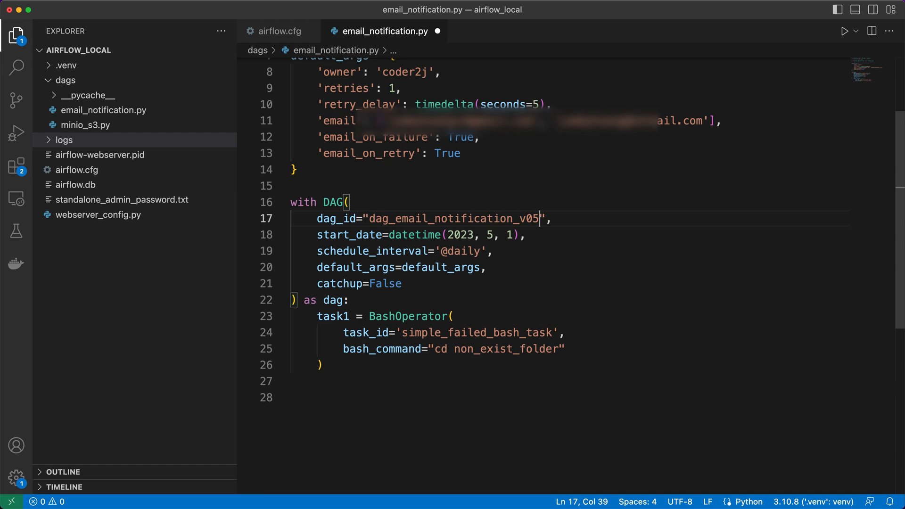
key(Ctrl+`)
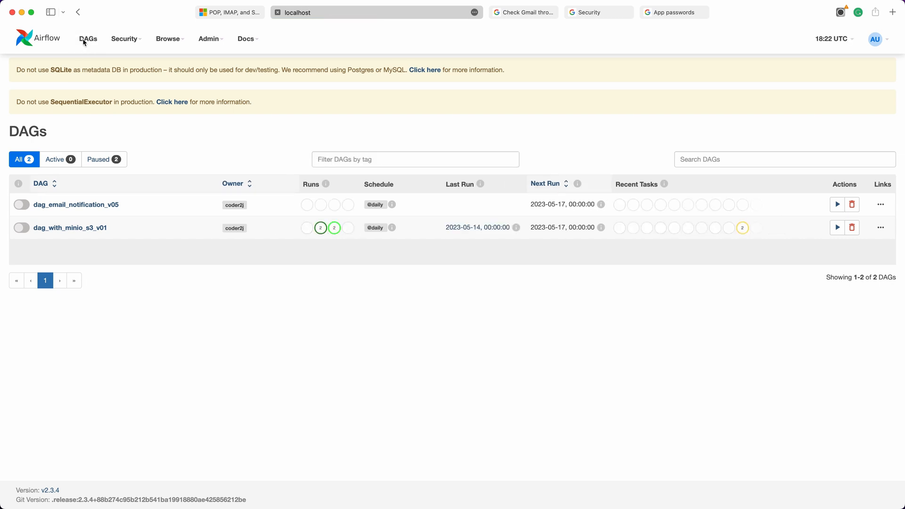
- Start a new connection from Admin > Connections in Airflow
click(209, 38)
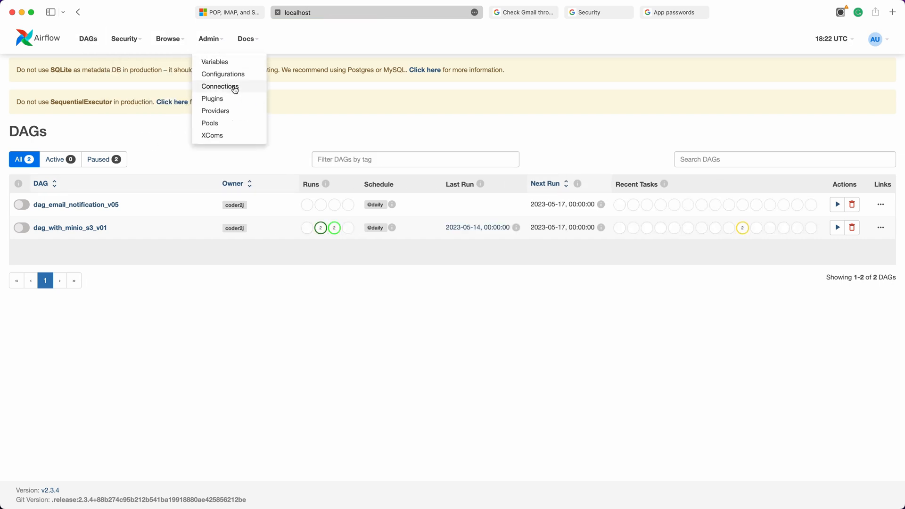
click(220, 86)
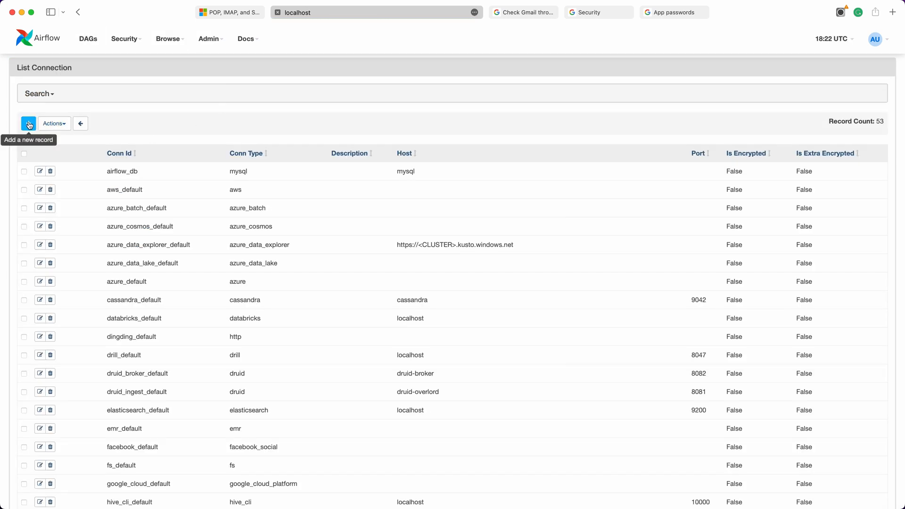
click(28, 124)
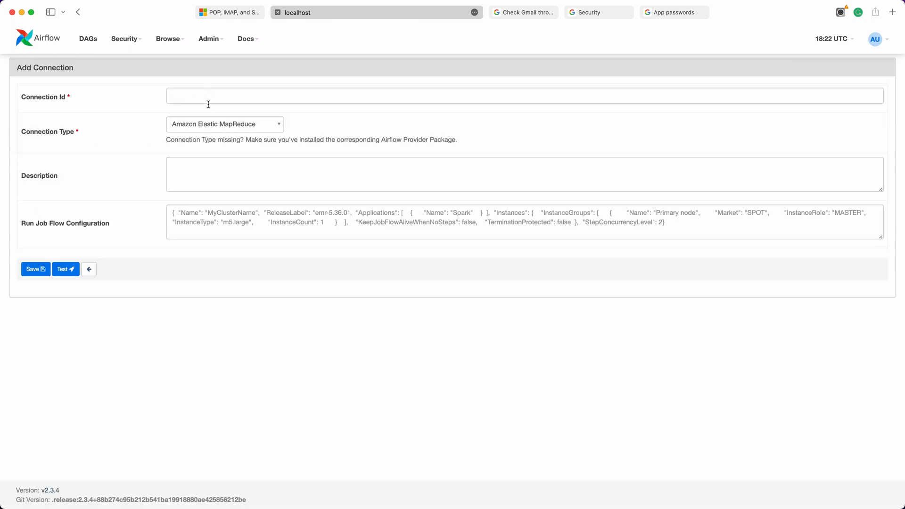
- Save an Email-type connection smtp_default with login and password filled in
click(224, 123)
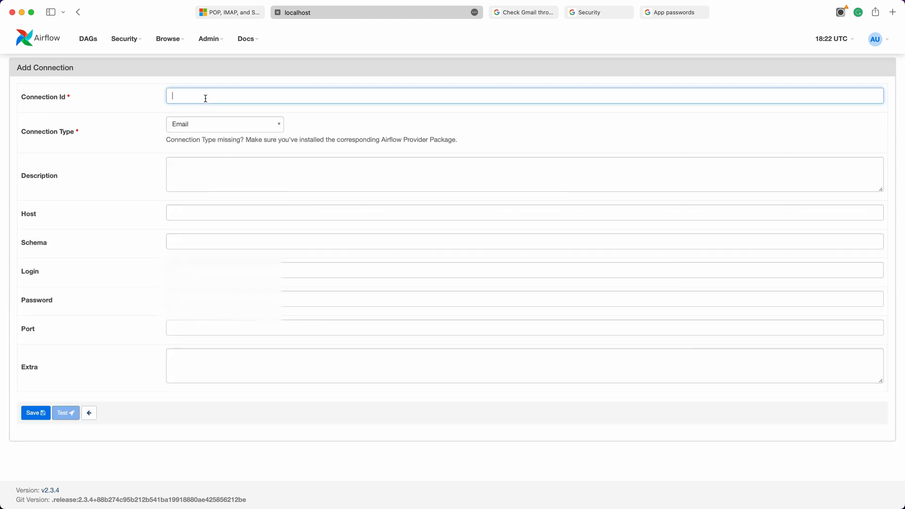
text(smtp)
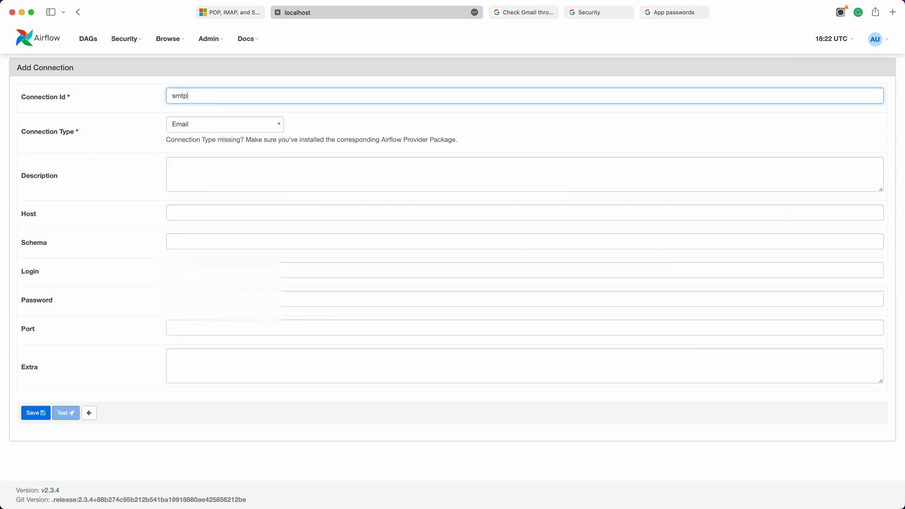
text(_default)
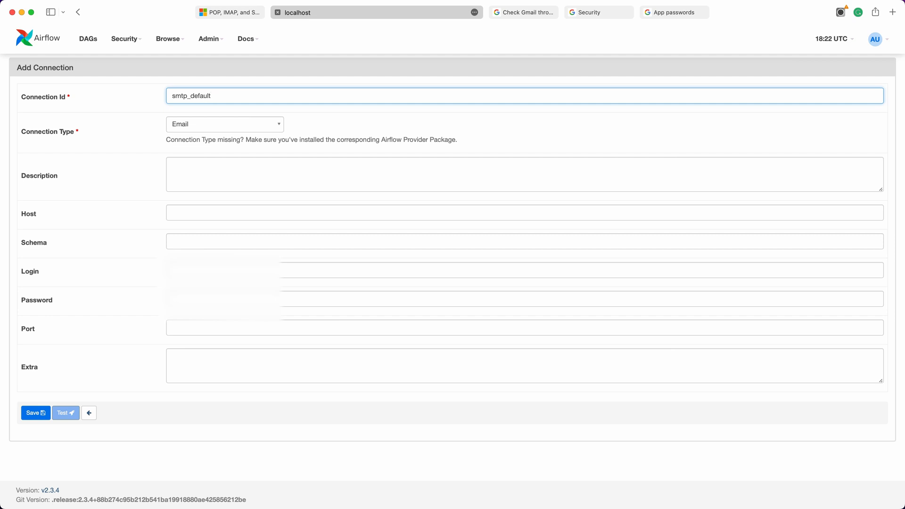
mouse_move(208, 110)
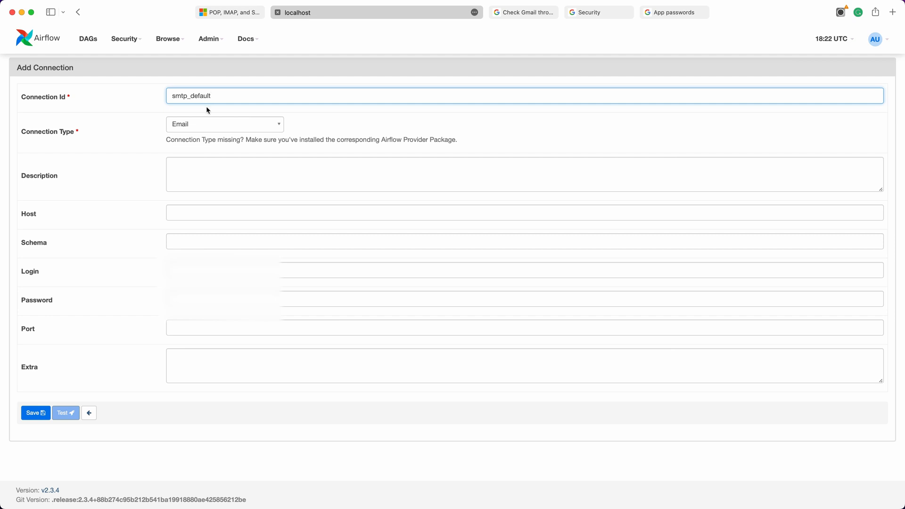
click(519, 270)
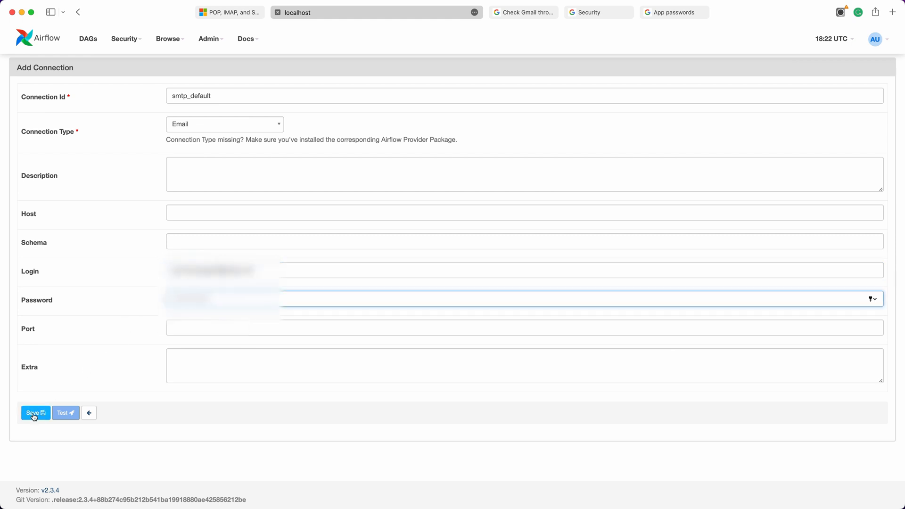
click(33, 415)
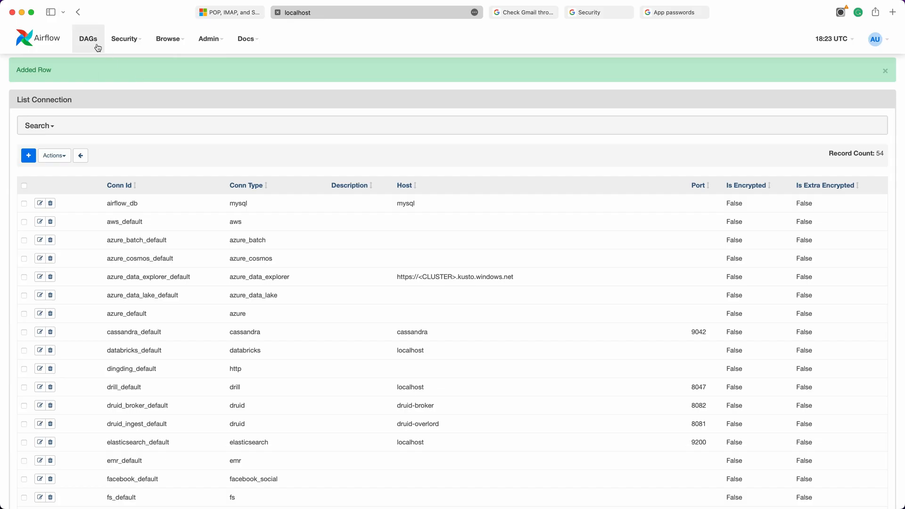
- Unpause dag_email_notification_v05 and view the failed task's attempt-2 log showing the alert email sent
click(88, 39)
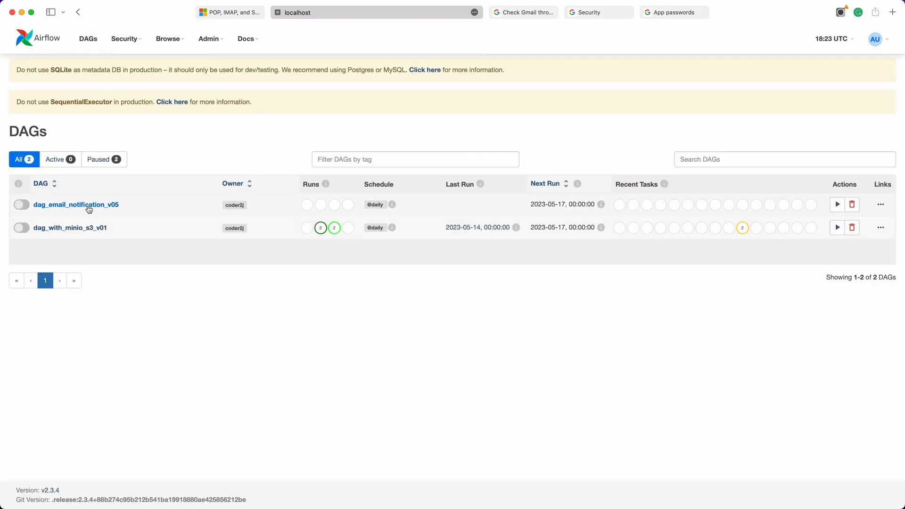
click(75, 205)
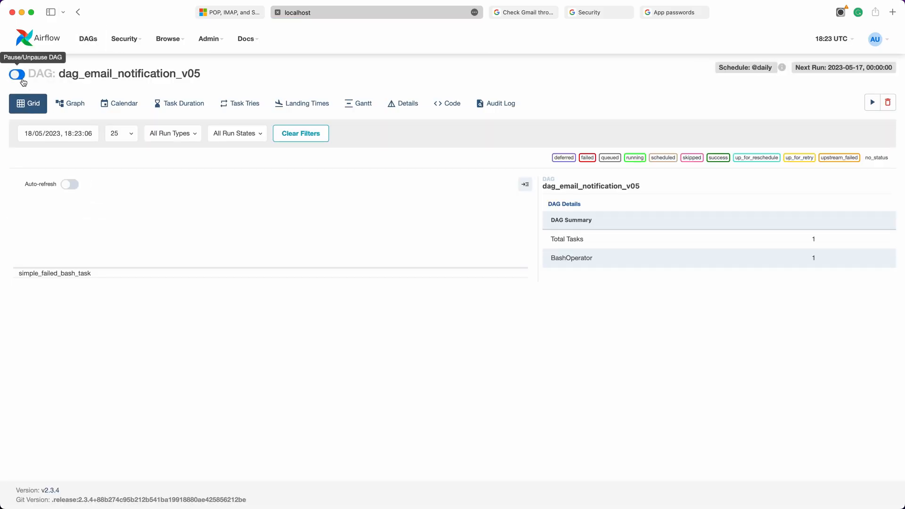
click(16, 73)
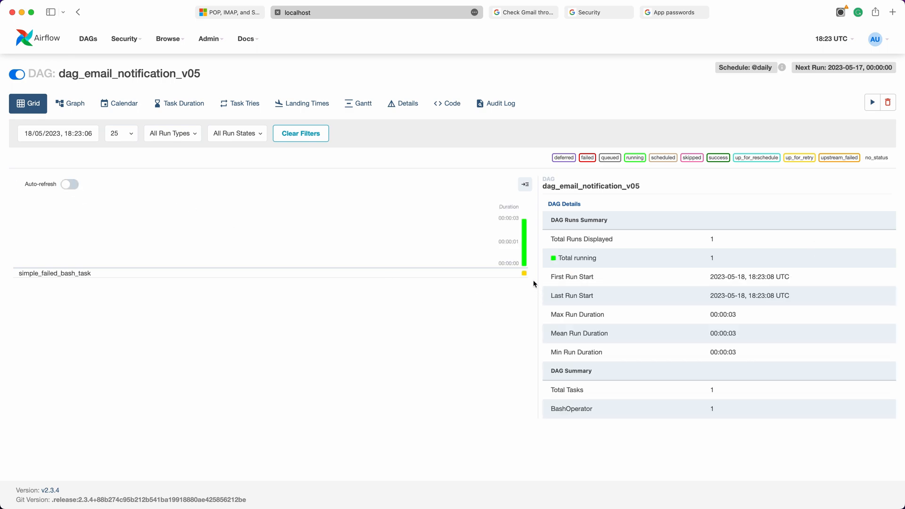
click(521, 274)
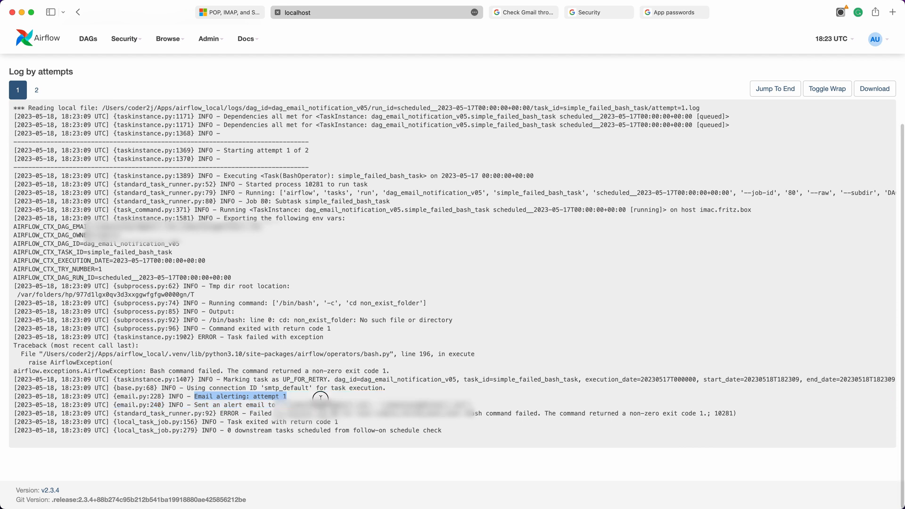
click(36, 90)
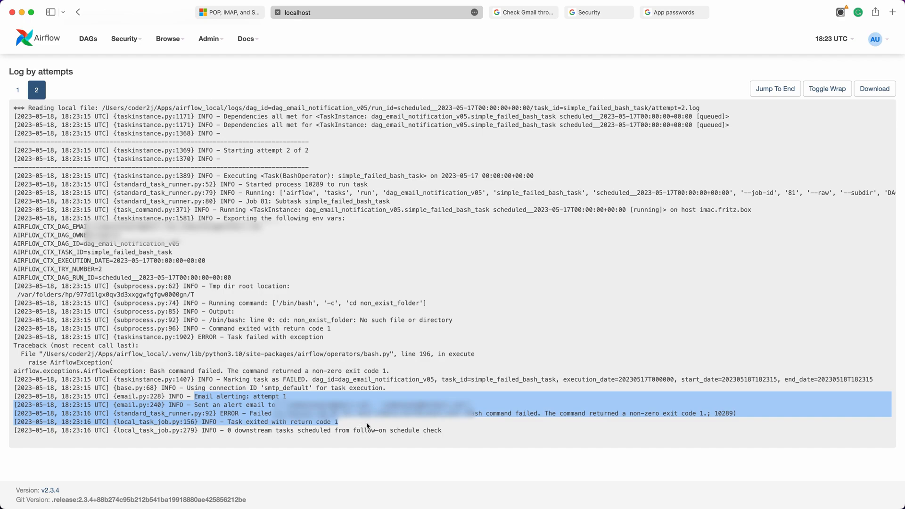
- Read the up_for_retry Airflow alert email in the Gmail inbox
click(577, 13)
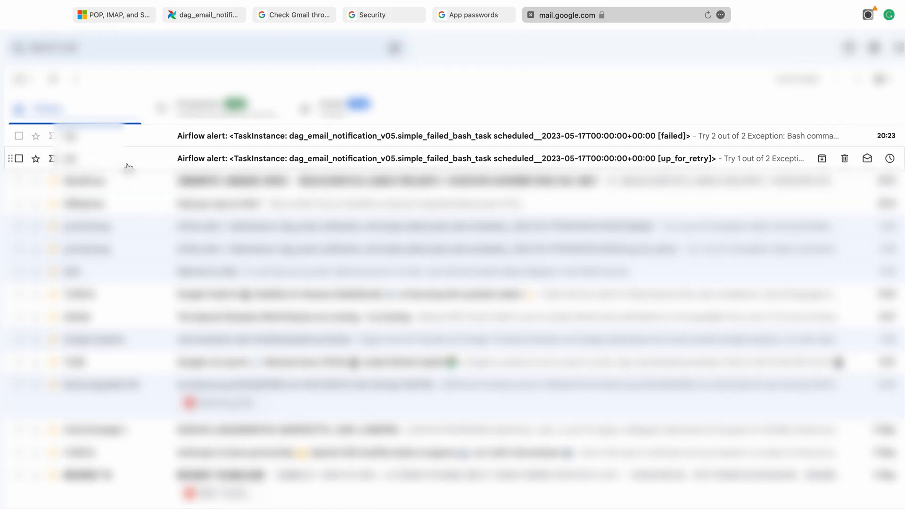
click(404, 158)
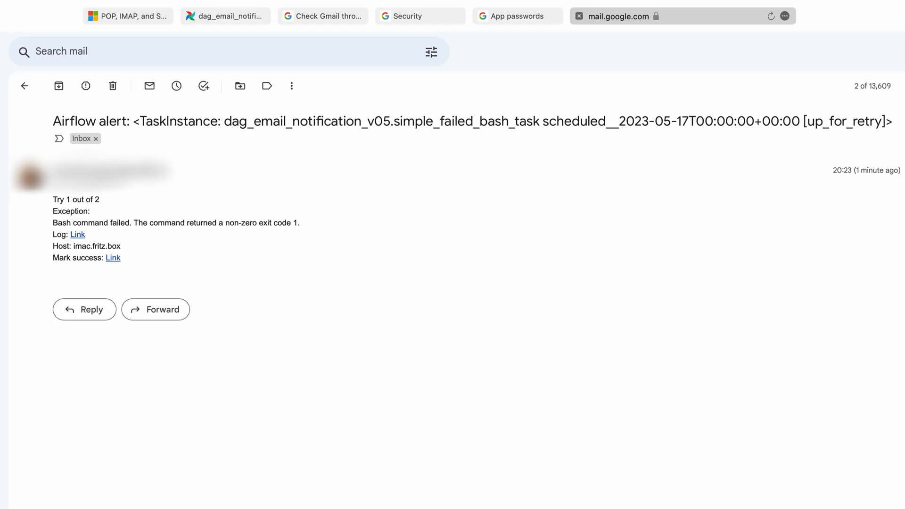
mouse_move(261, 177)
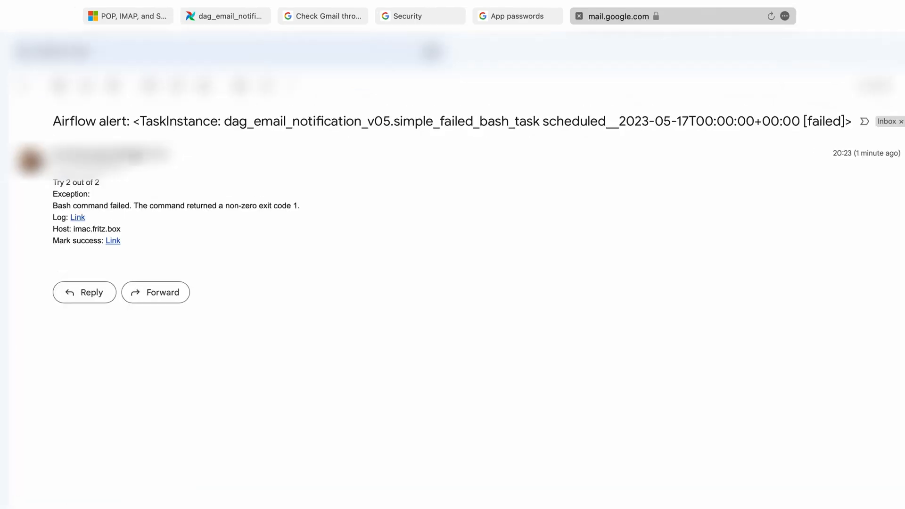
mouse_move(282, 245)
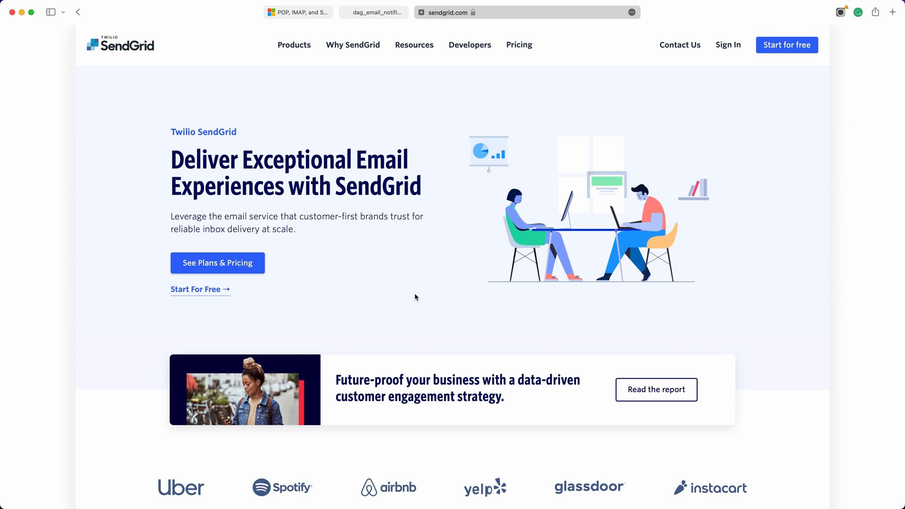
- Log in to app.sendgrid.com and view Settings > Sender Authentication with the verified single sender
click(473, 12)
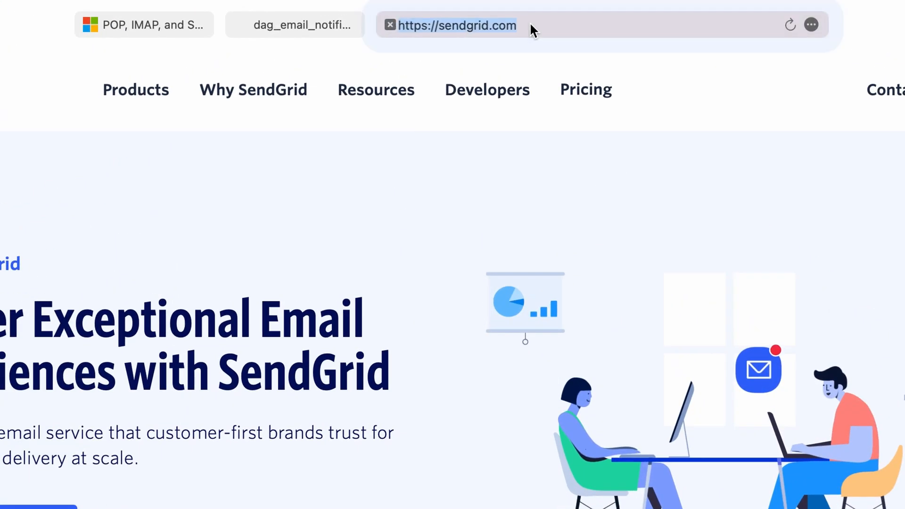
click(457, 25)
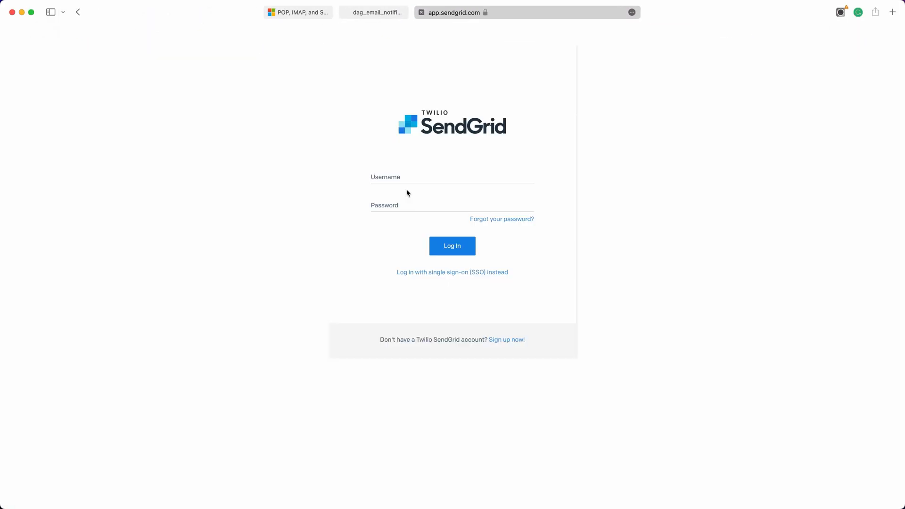
click(451, 245)
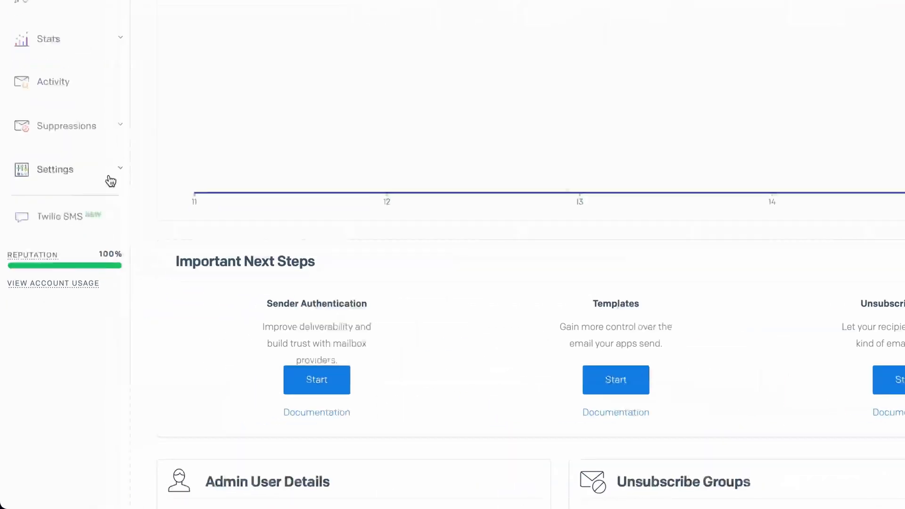
click(54, 169)
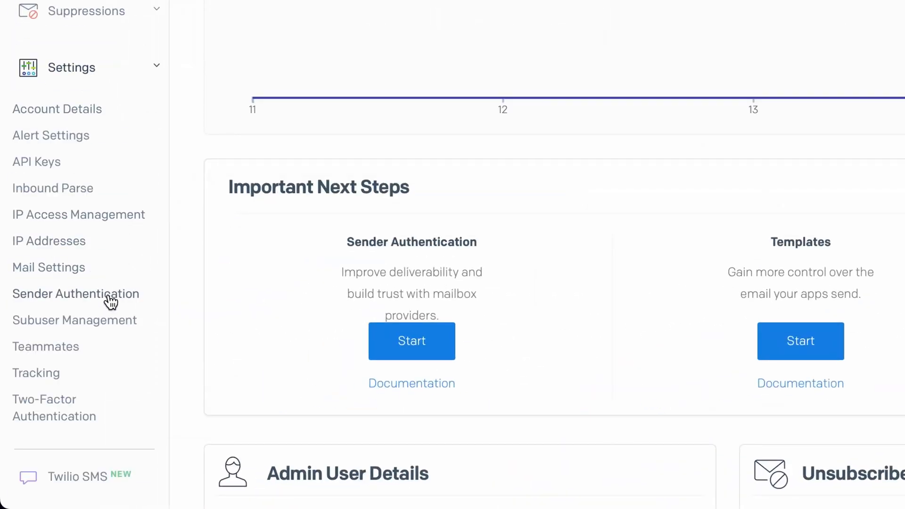
click(75, 294)
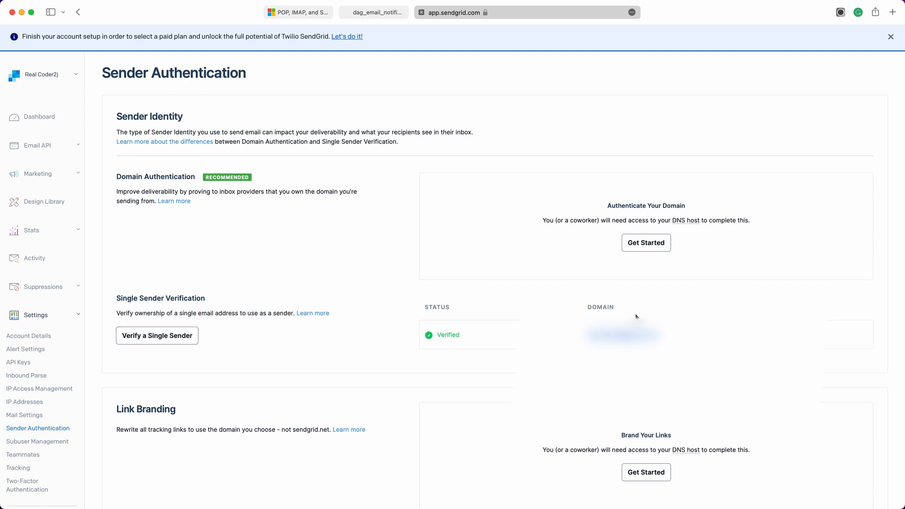
mouse_move(157, 229)
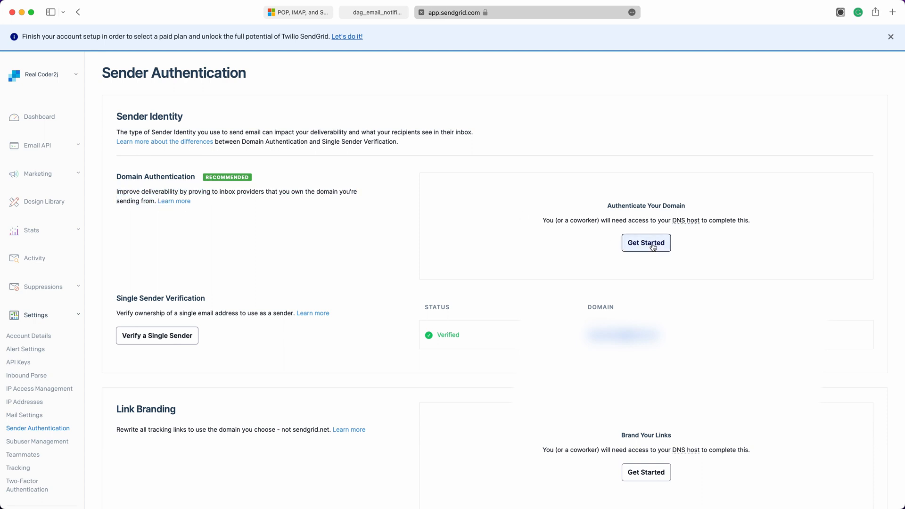
mouse_move(442, 362)
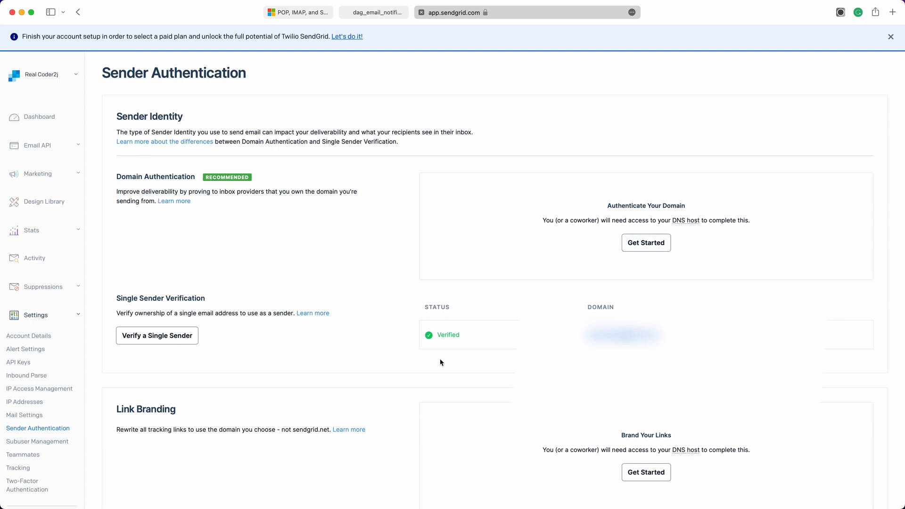
mouse_move(407, 316)
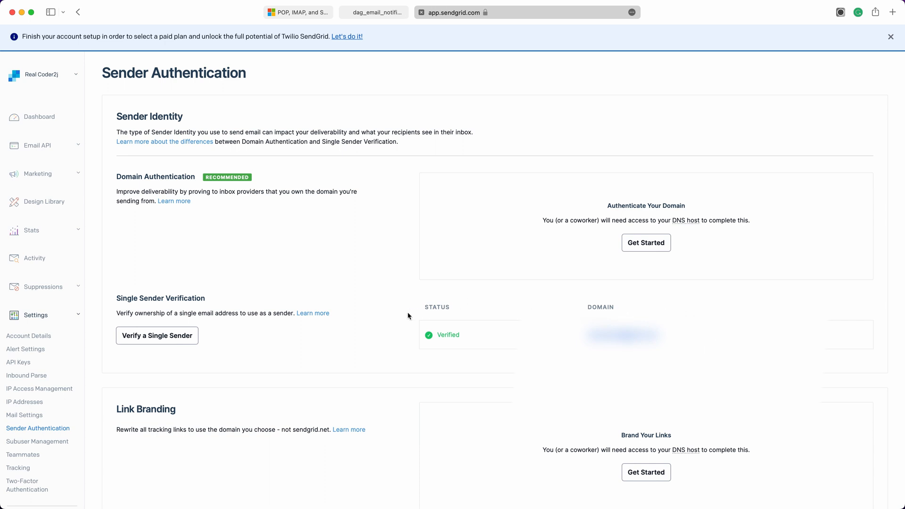
mouse_move(76, 147)
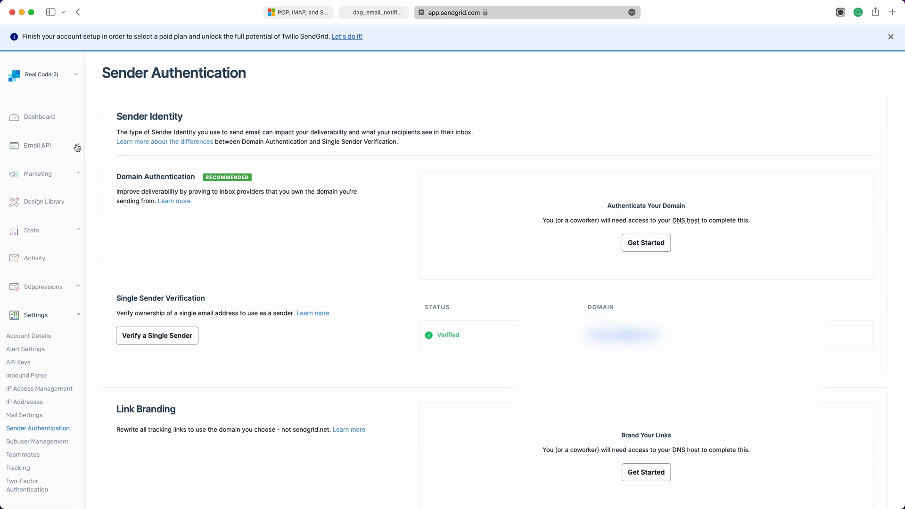
- Expand the Email API sidebar section listing Dynamic Templates and Integration Guide
click(37, 145)
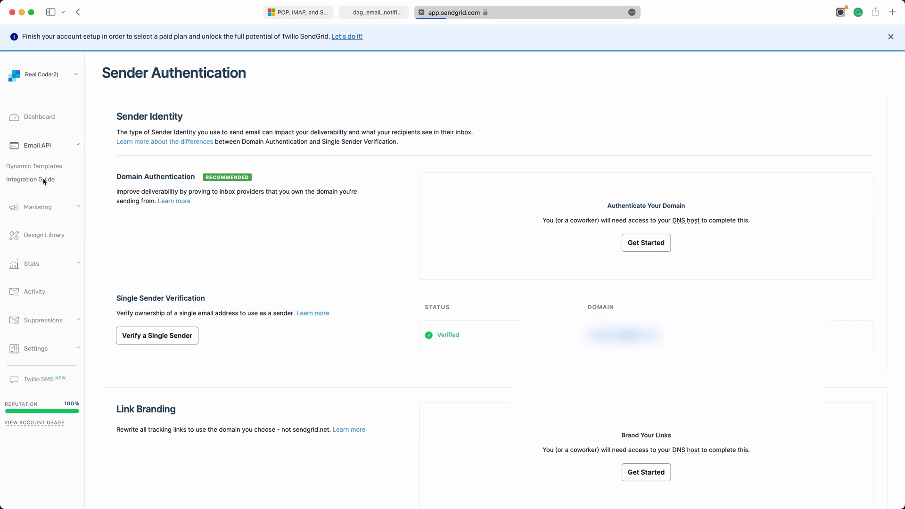
- Create an SMTP Relay API key named airflow_email_bot via the Integration Guide and copy it
click(30, 179)
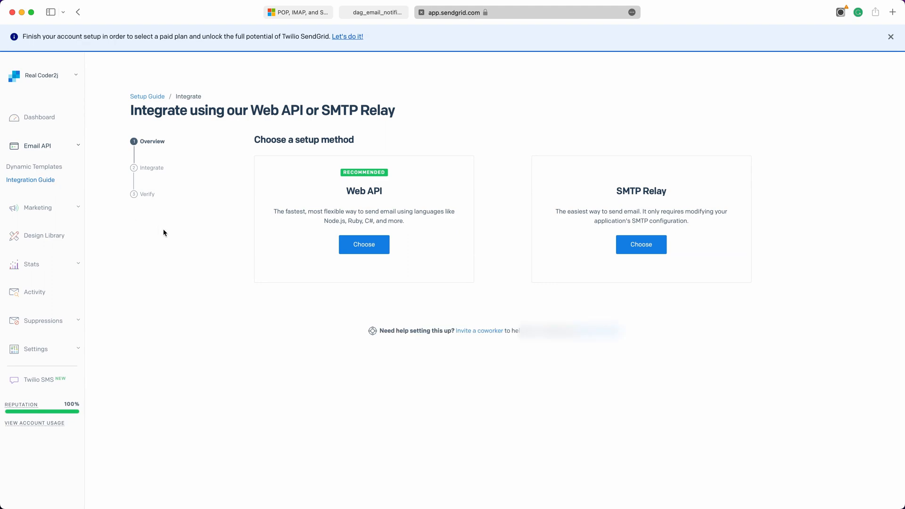
mouse_move(642, 245)
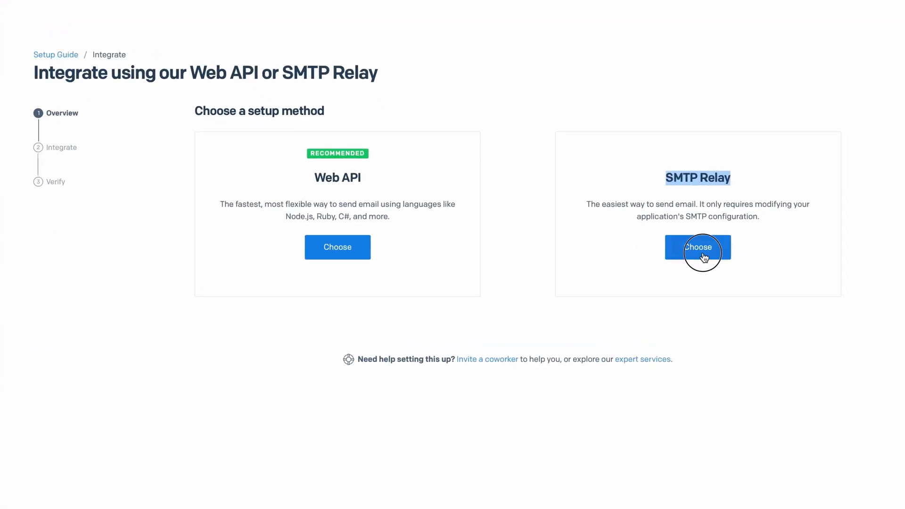
click(698, 247)
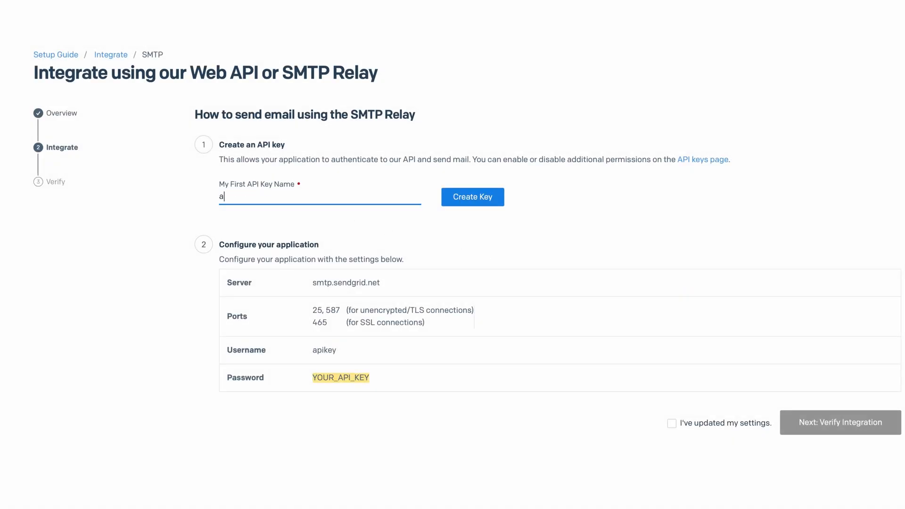
text(irflow_email_bot)
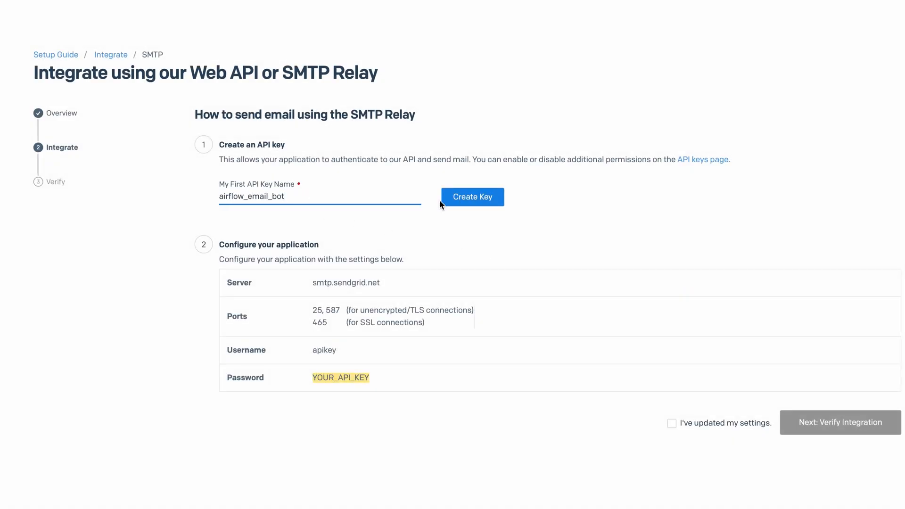
click(472, 197)
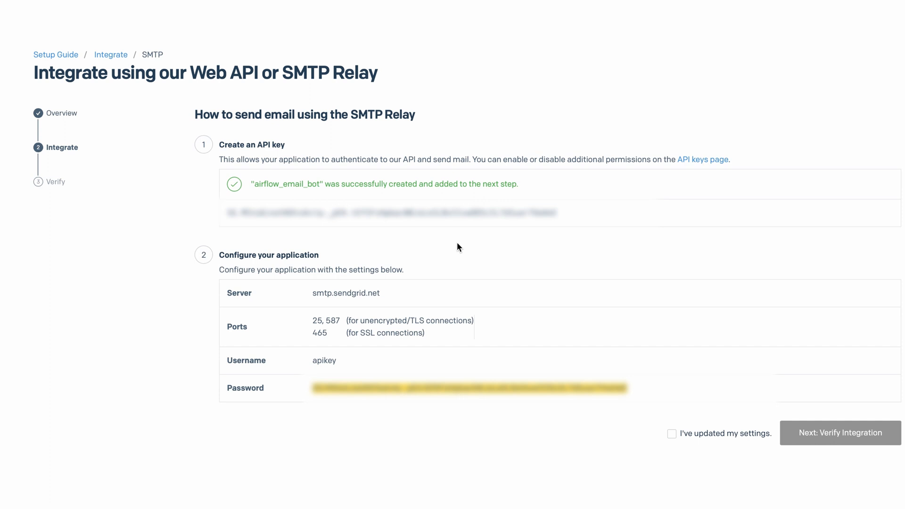
double_click(346, 292)
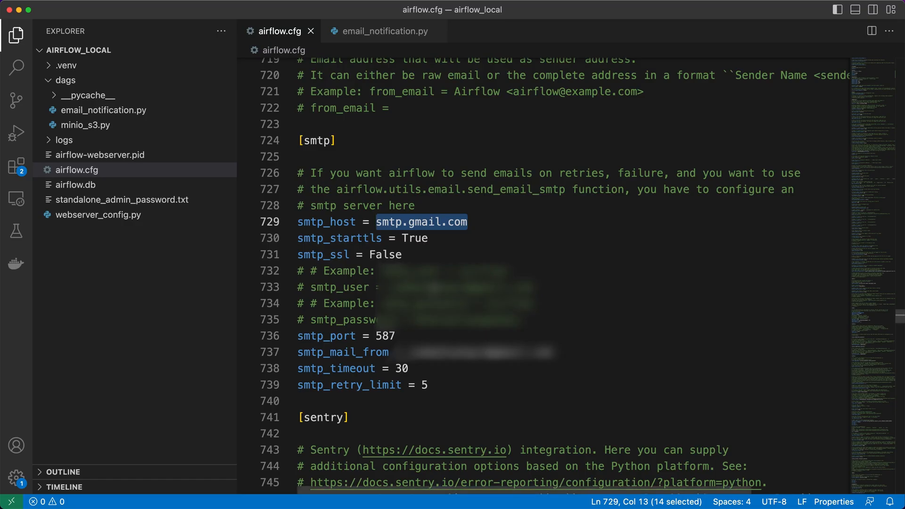
mouse_move(431, 238)
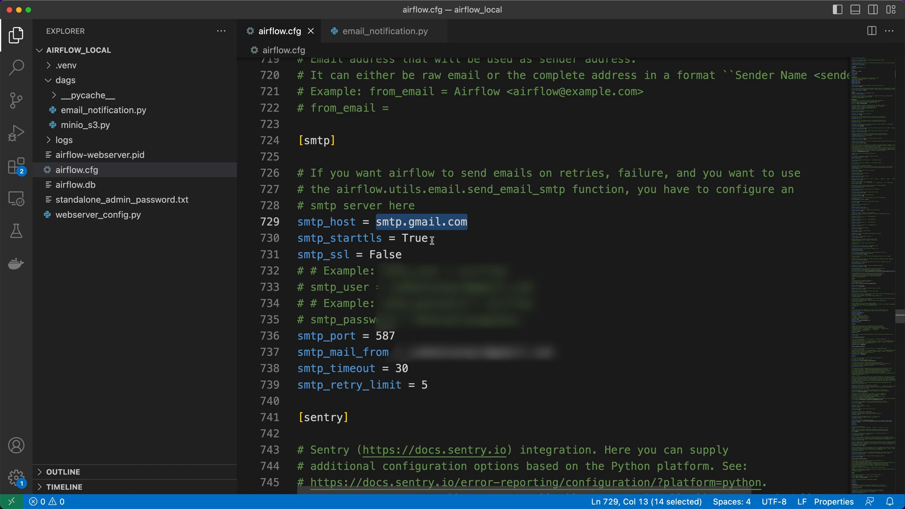
- Replace smtp_host smtp.gmail.com with smtp.sendgrid.net under [smtp] in airflow.cfg
text(smtp.sendgrid.net)
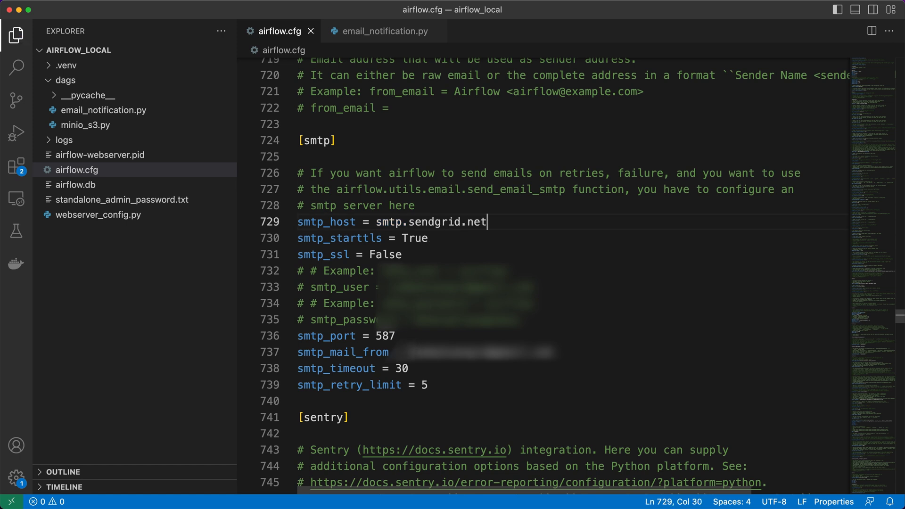
double_click(342, 352)
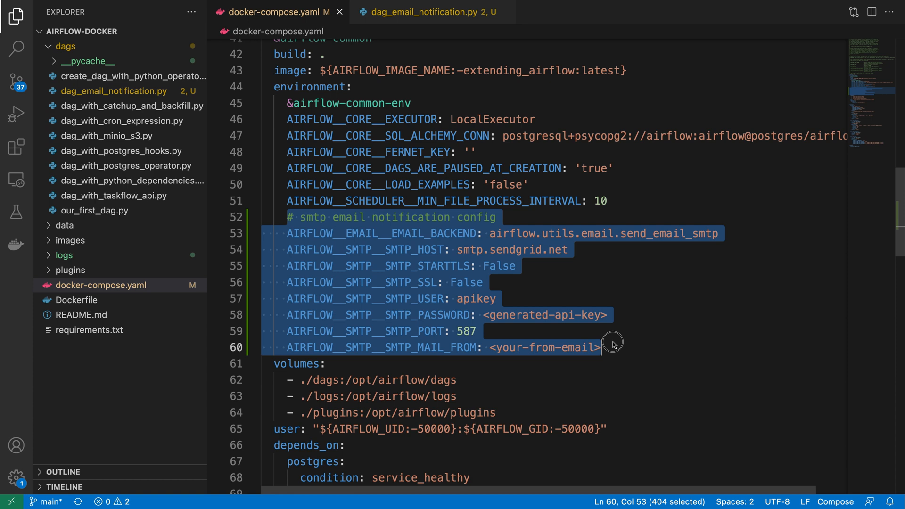
- Comment out SMTP_USER and SMTP_PASSWORD in docker-compose.yaml, save, and bump dag_id to v06
click(583, 255)
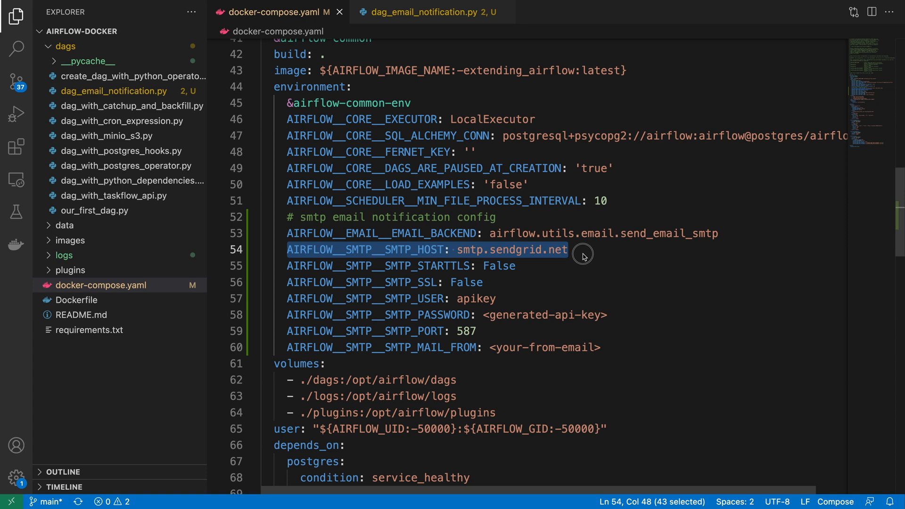
click(303, 299)
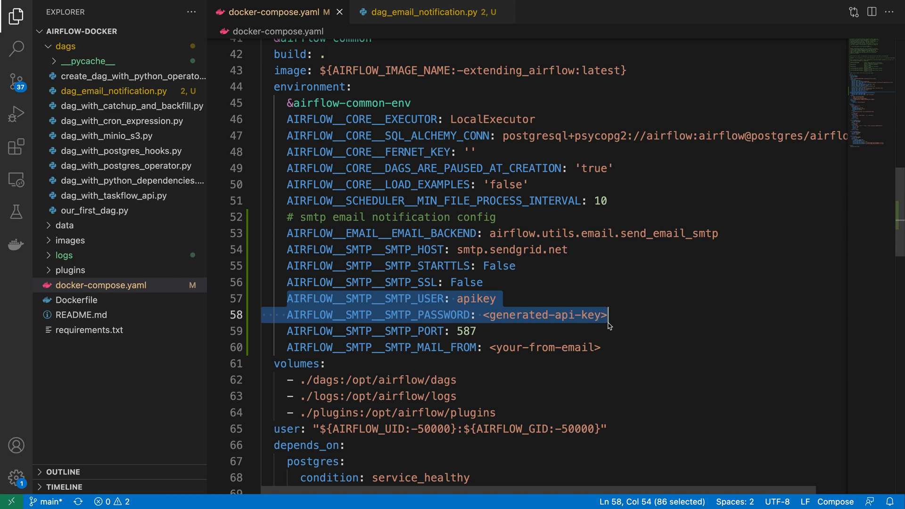
mouse_move(611, 338)
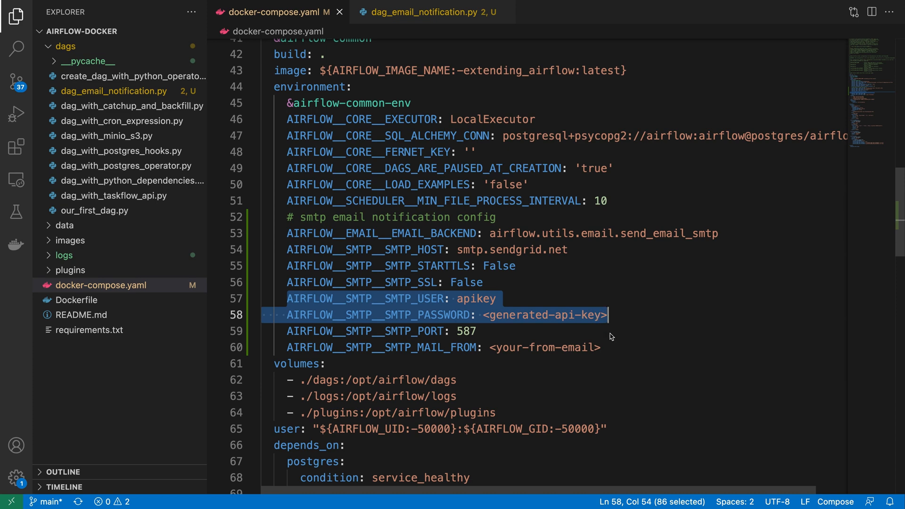
key(ctrl+/)
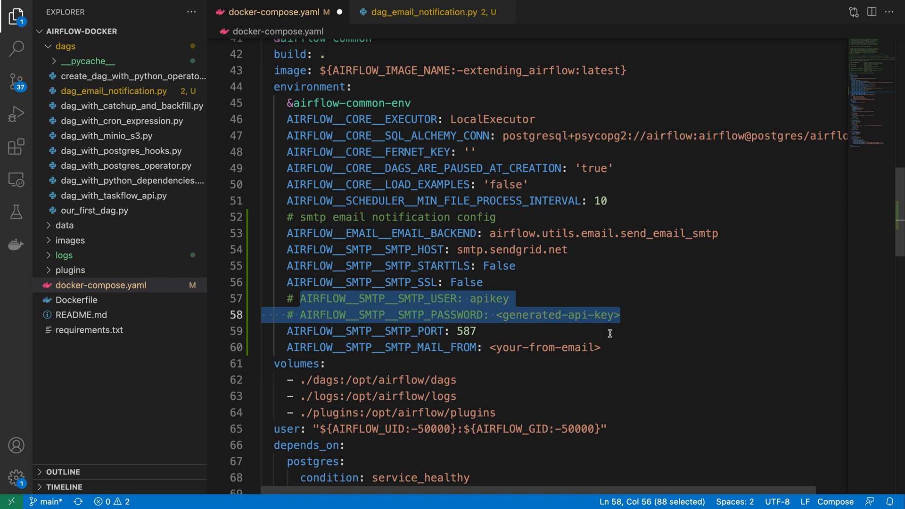
key(Delete)
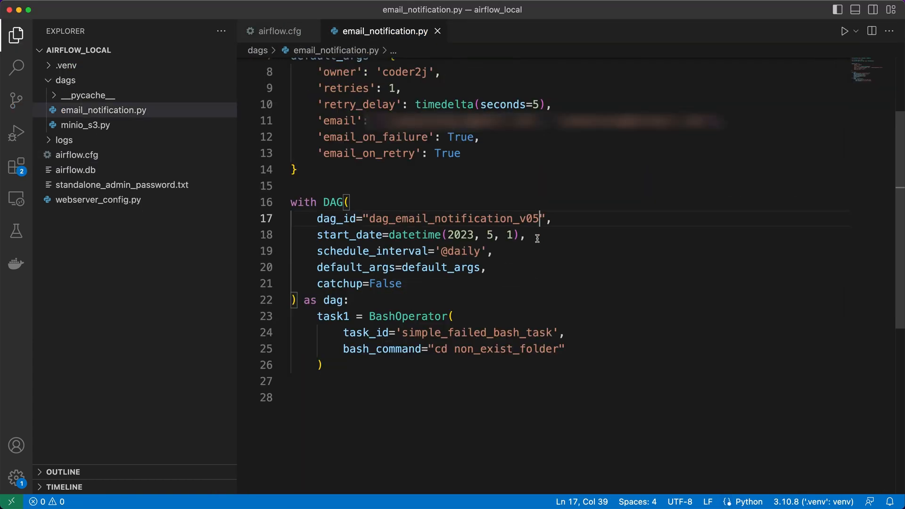
text(6)
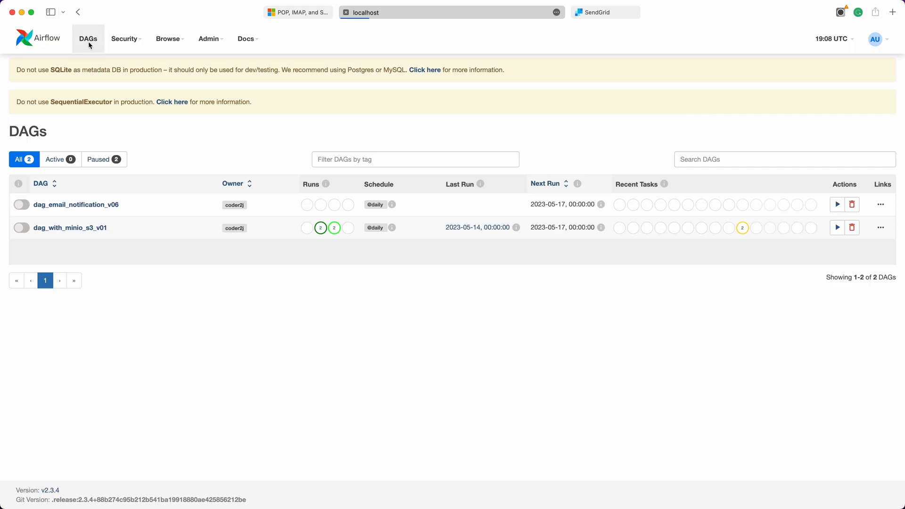
- Edit the smtp_default connection from Admin > Connections
click(208, 39)
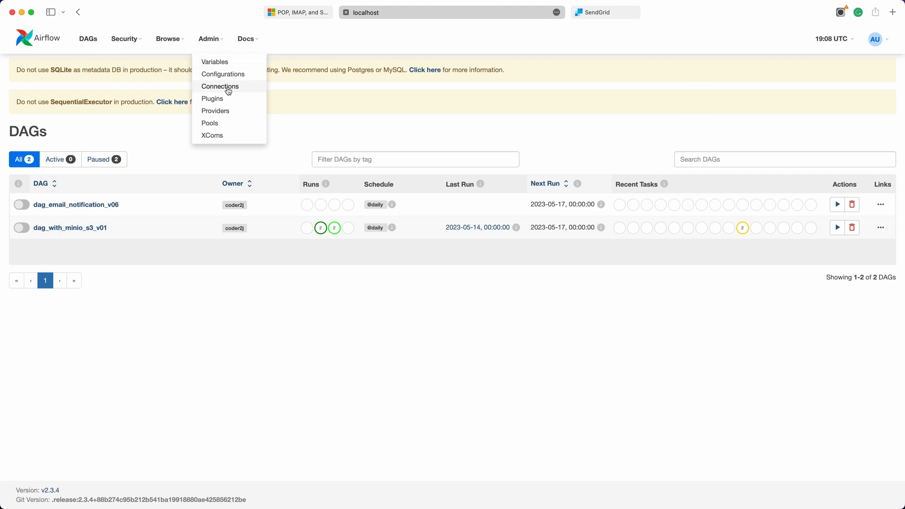
click(219, 86)
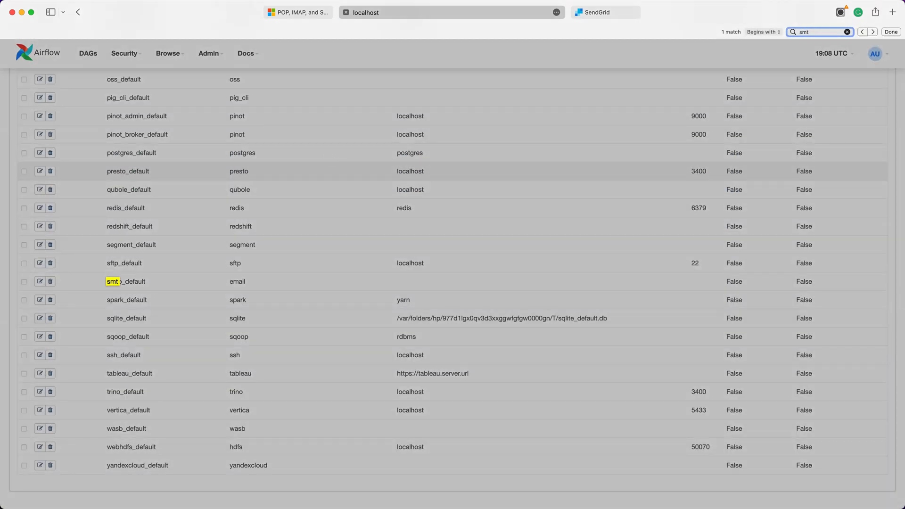
mouse_move(40, 281)
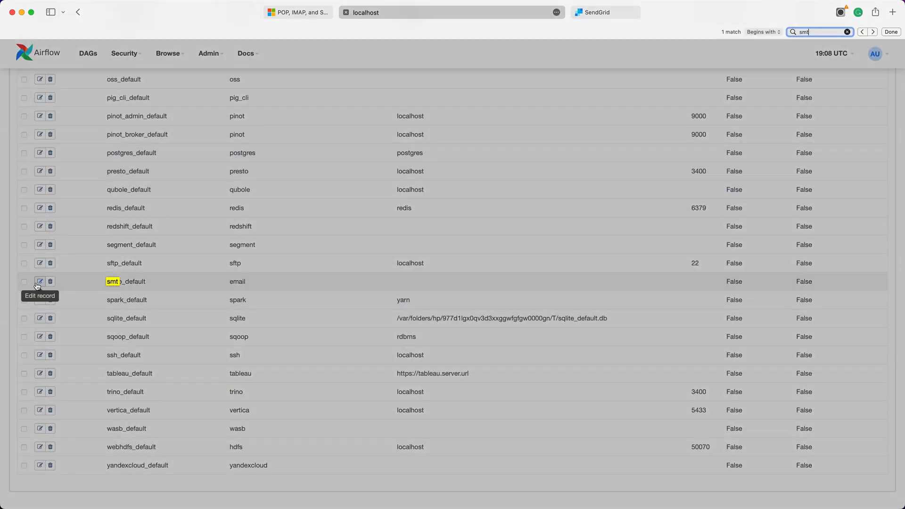
click(39, 282)
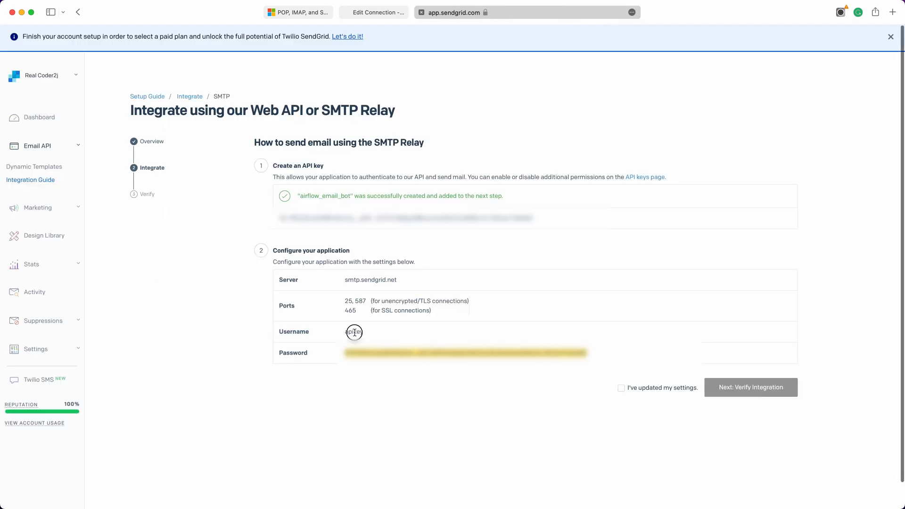
- Set login apikey and the SendGrid API key as password, then save smtp_default
click(363, 12)
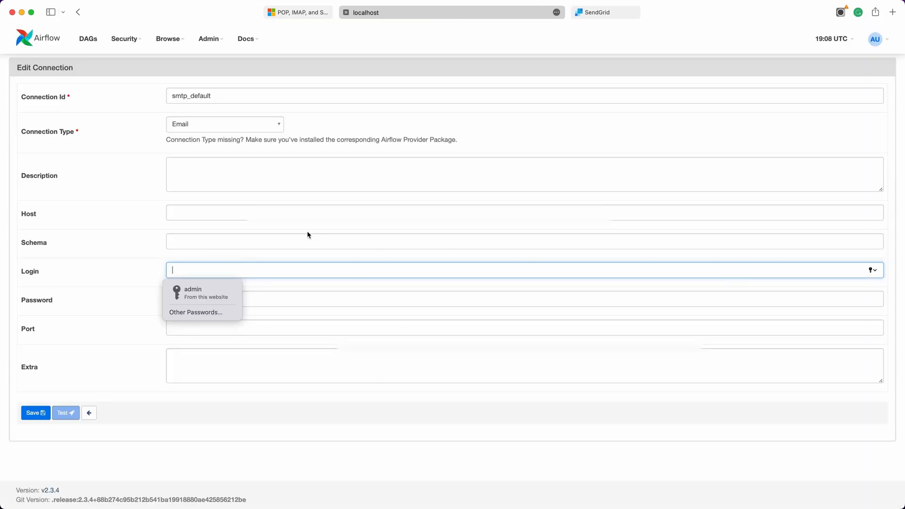
text(apikey)
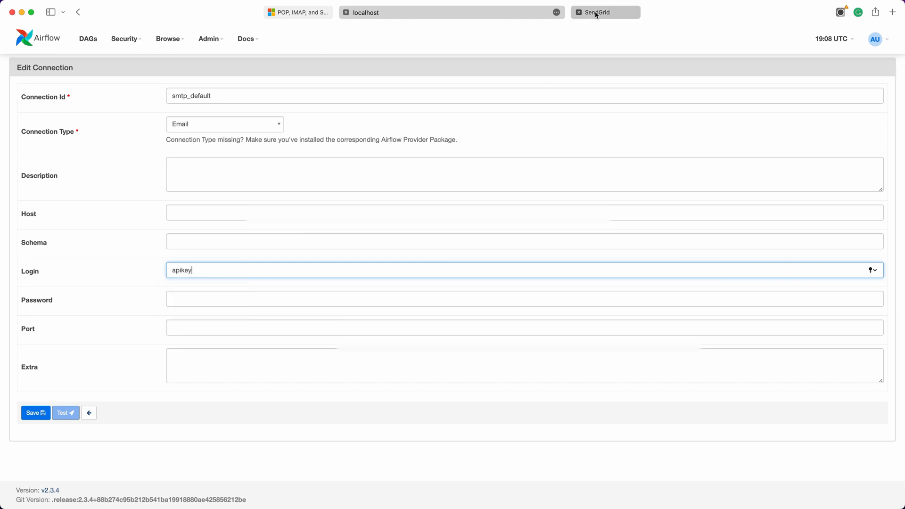
click(605, 12)
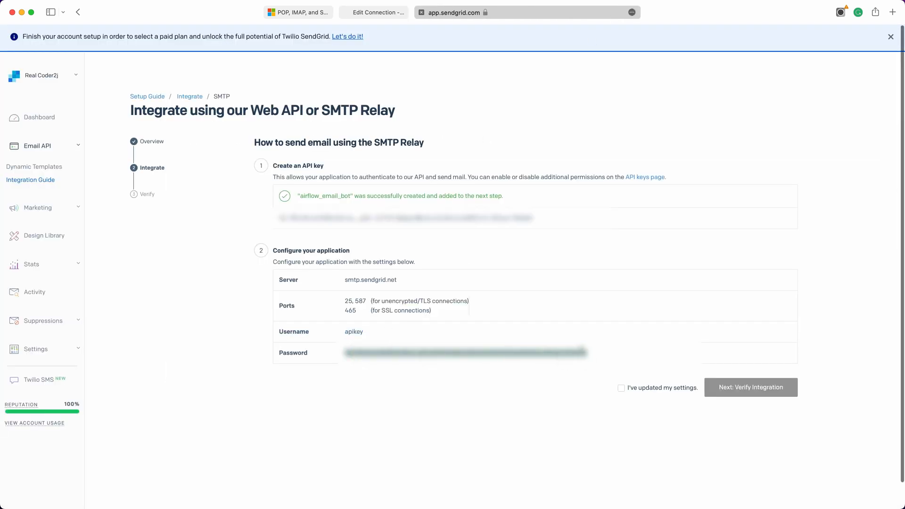
click(362, 12)
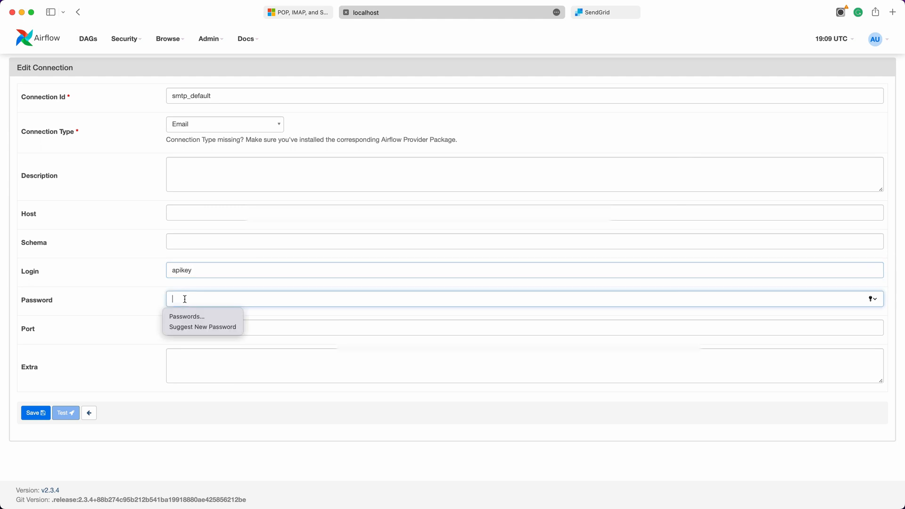
click(35, 413)
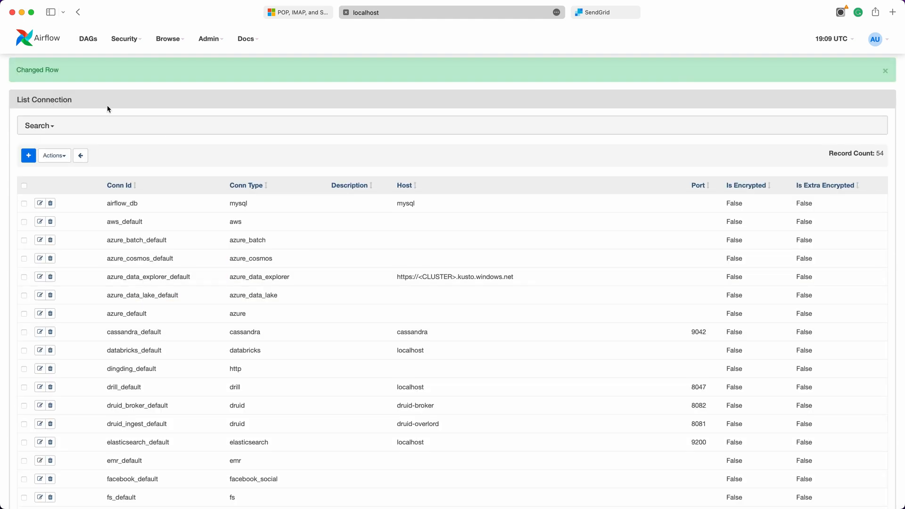
- Return to the DAG list, enter dag_email_notification_v06 and view the simple_failed_bash_task attempt log
click(88, 39)
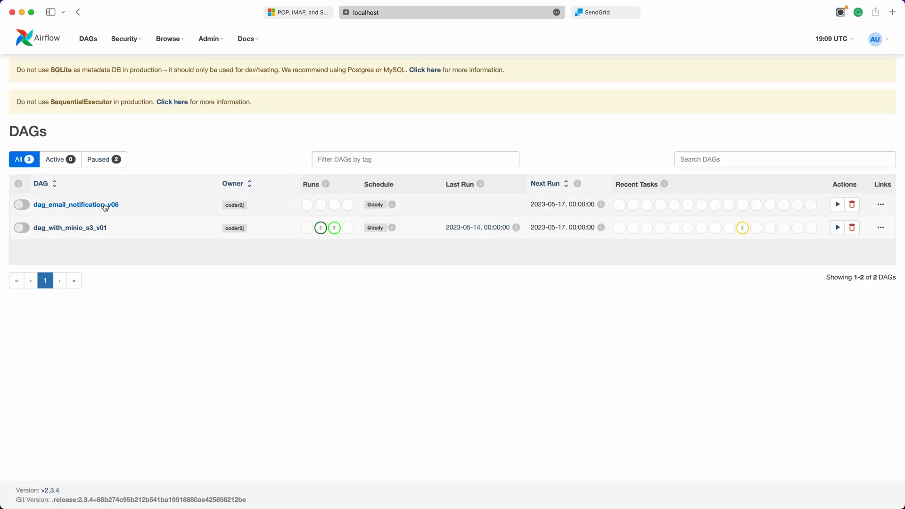
click(76, 204)
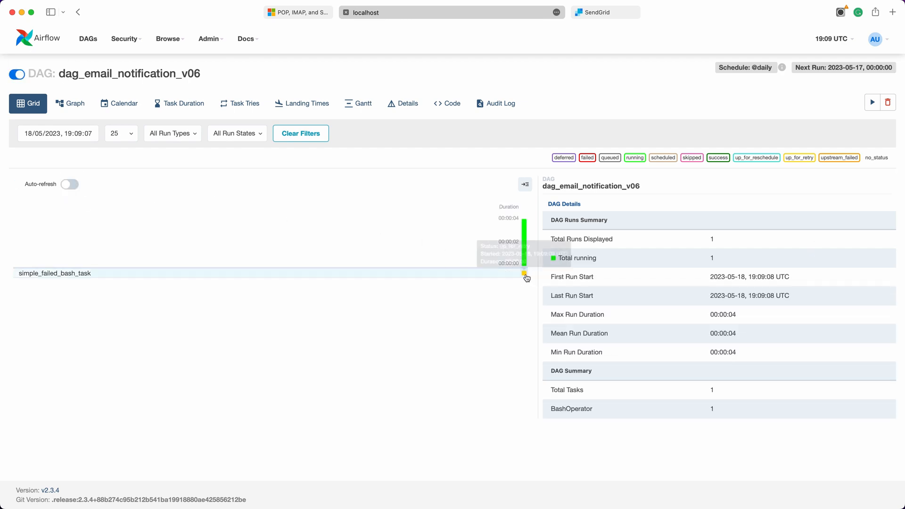
click(524, 271)
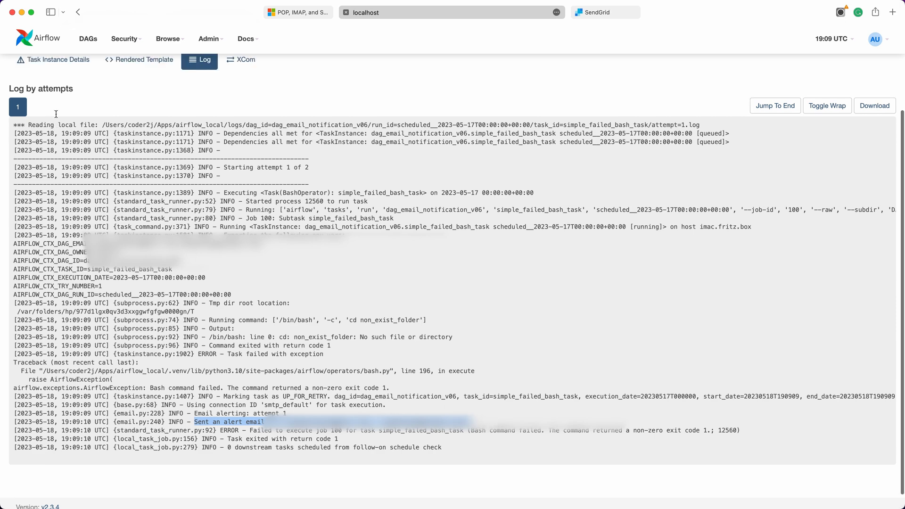
click(36, 90)
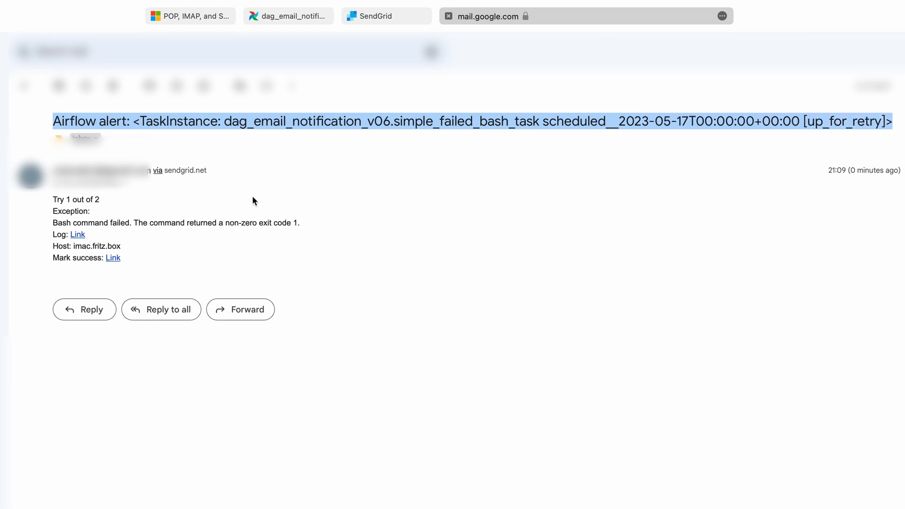
- Highlight the 'via sendgrid.net' sender label on the Airflow alert email in Gmail
double_click(184, 171)
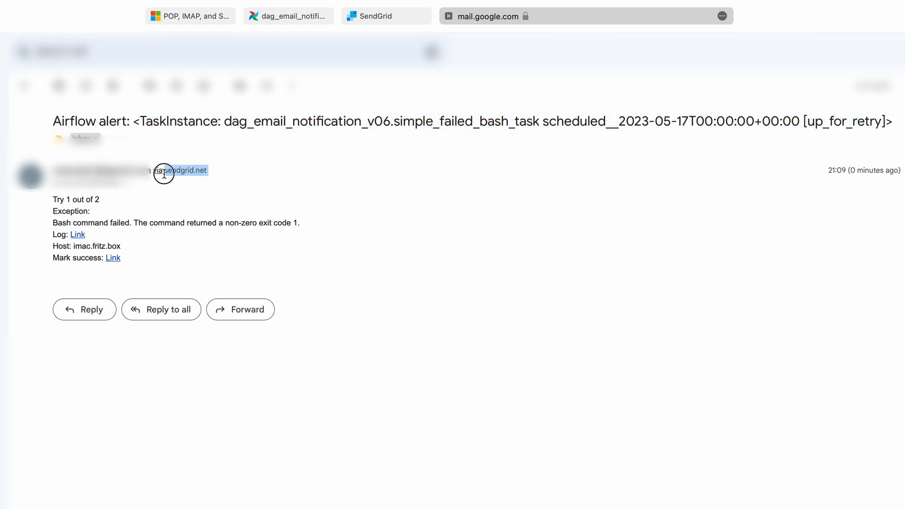
mouse_move(202, 198)
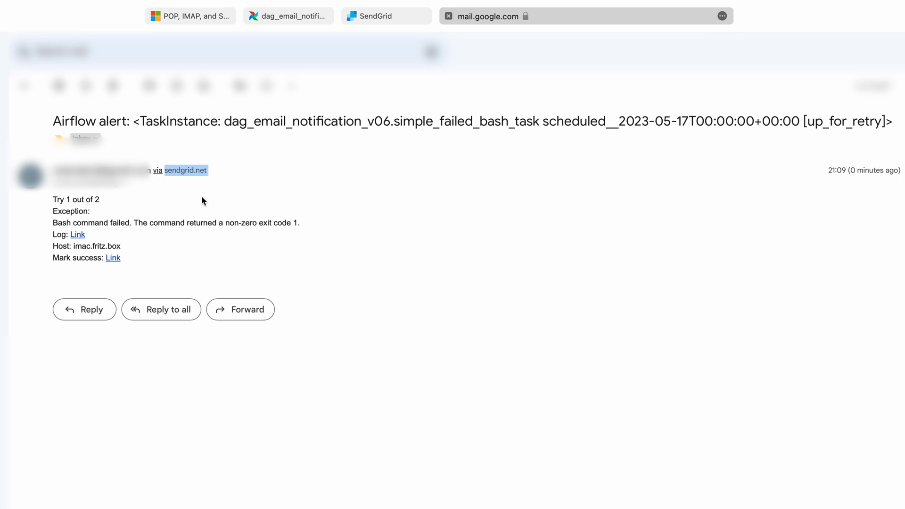
mouse_move(200, 202)
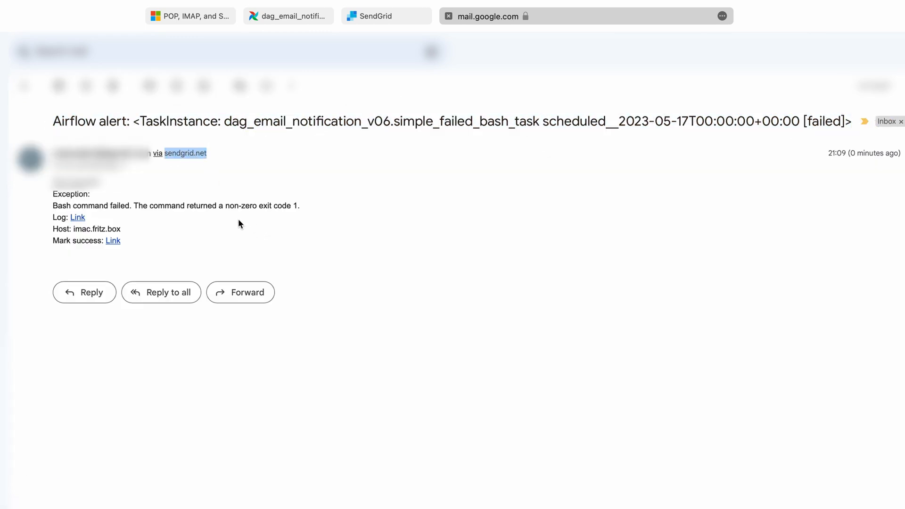
click(329, 14)
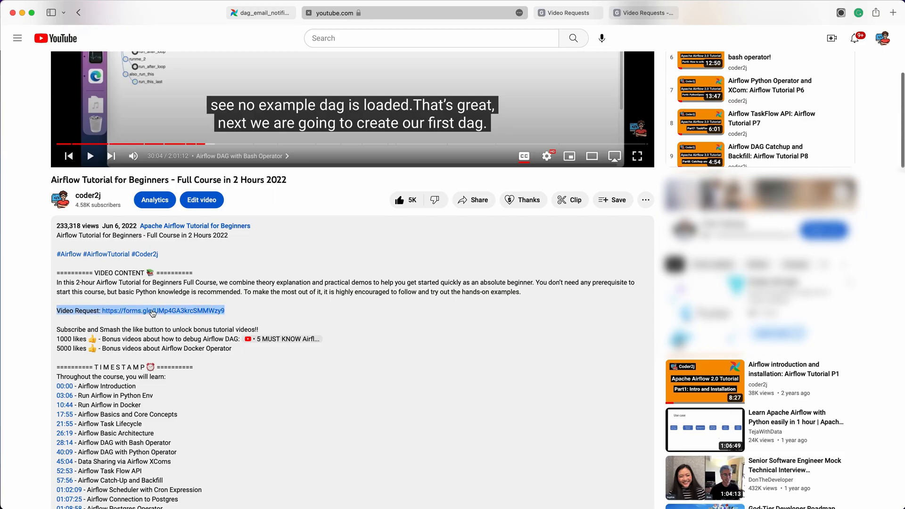
- Follow the Video Request link in the description to the Coder2j Google Form
click(163, 310)
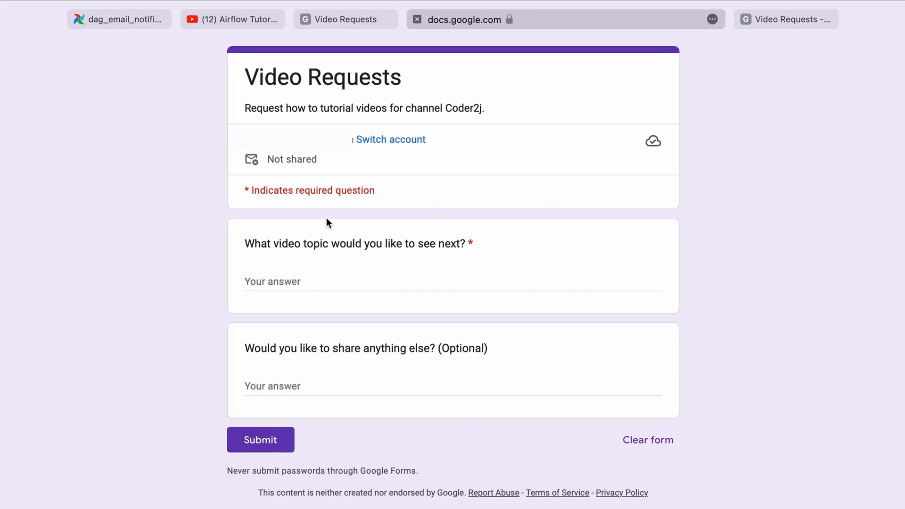
mouse_move(261, 441)
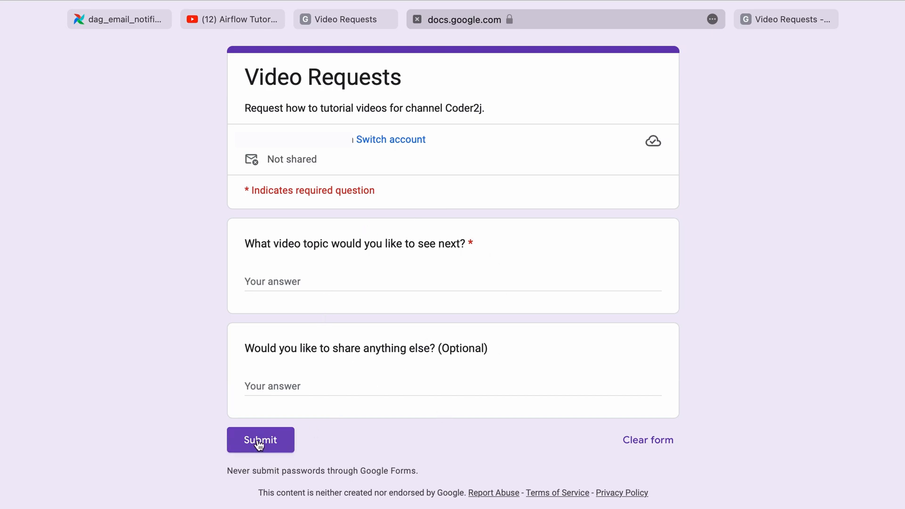